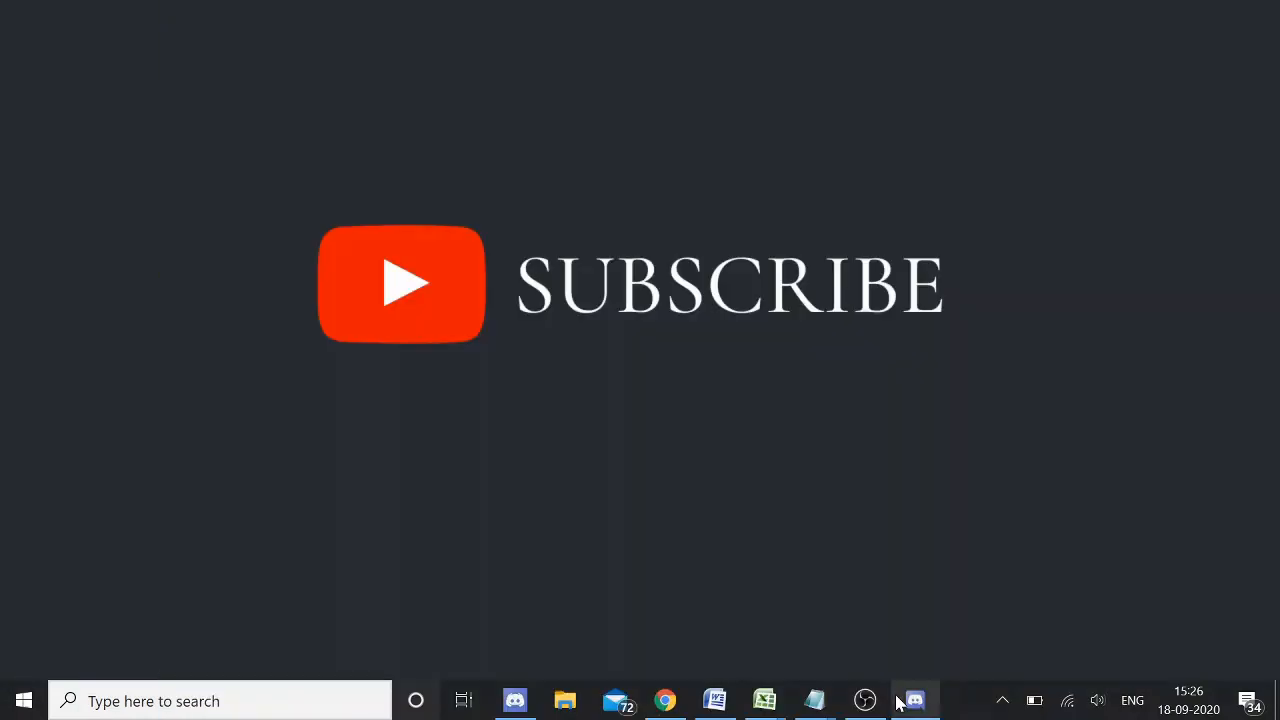
Step: Switch to Discord and browse back through July 2020 messages in #general
click(912, 700)
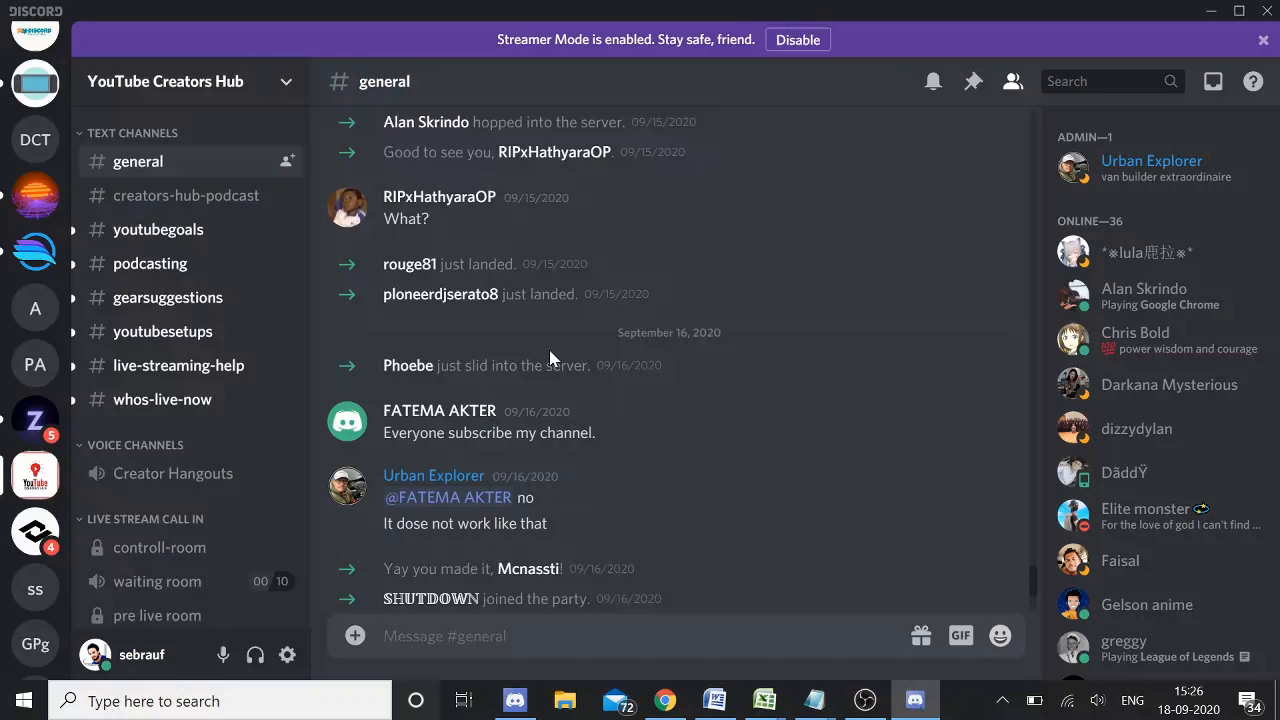
mouse_move(464, 312)
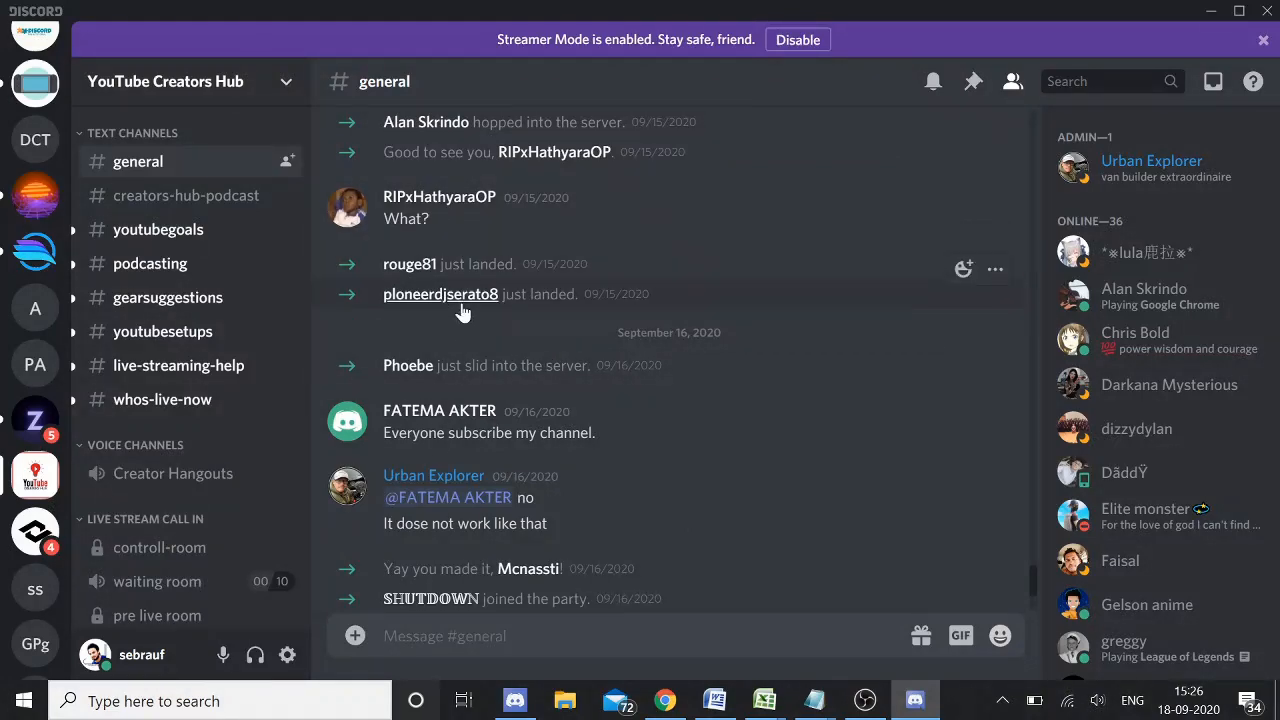
scroll(up, 3)
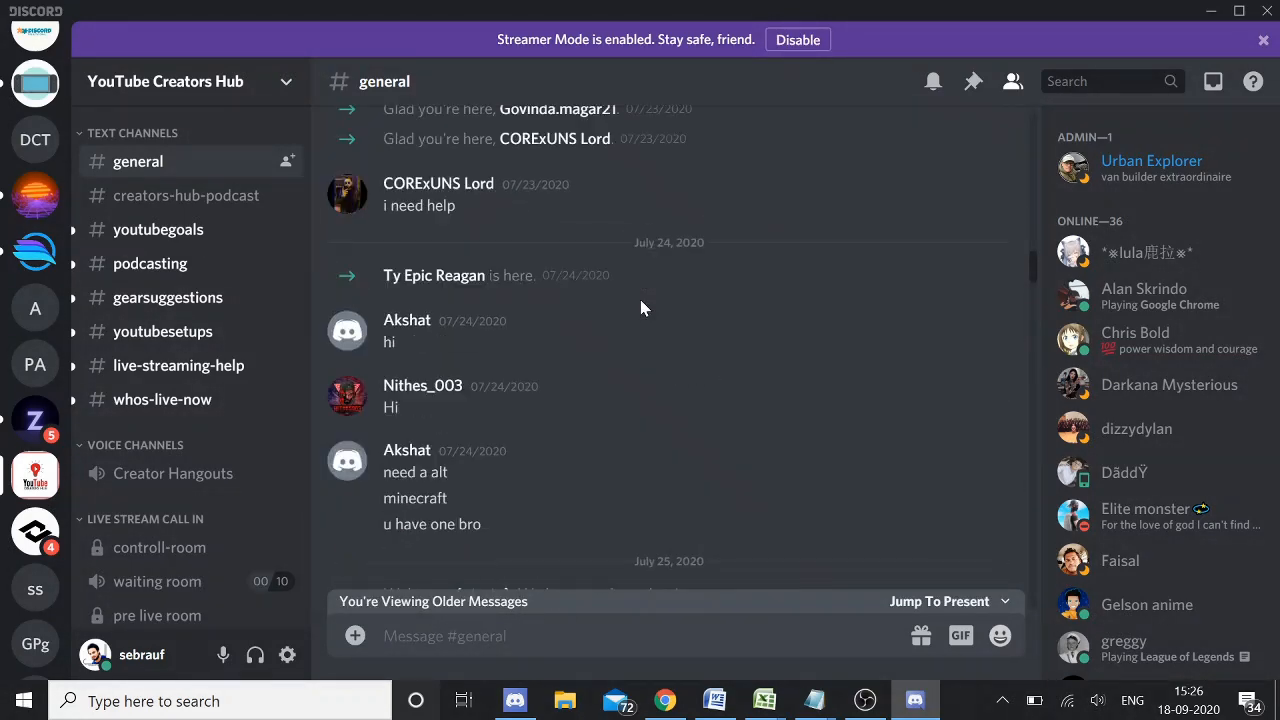
scroll(down, 3)
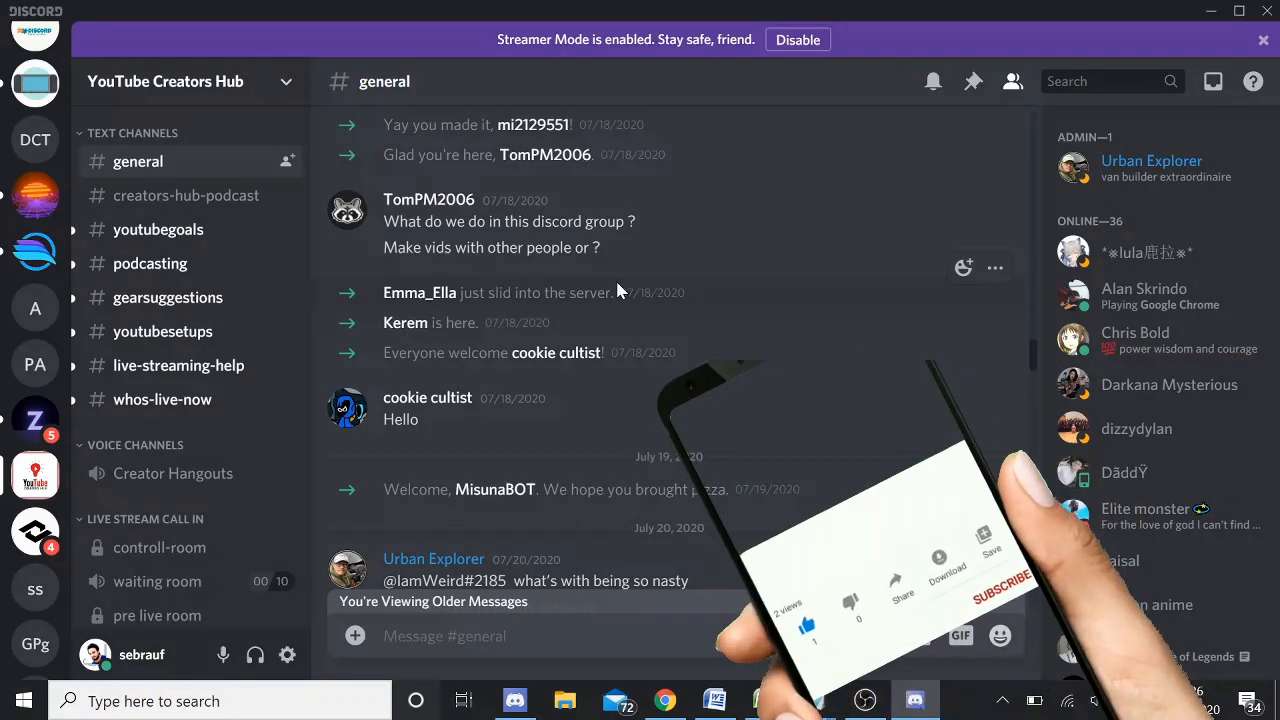
Step: Start a search using the in: channel filter and pick the creators-hub-podcast channel
click(998, 600)
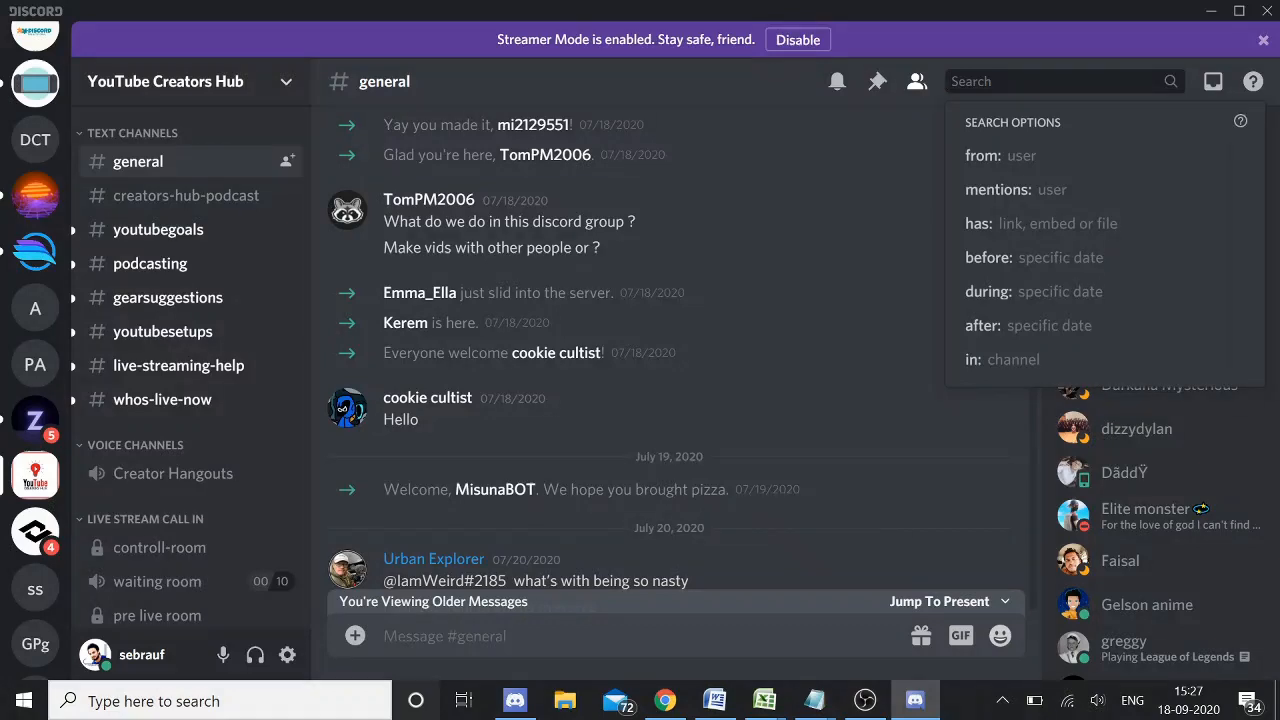
text(in)
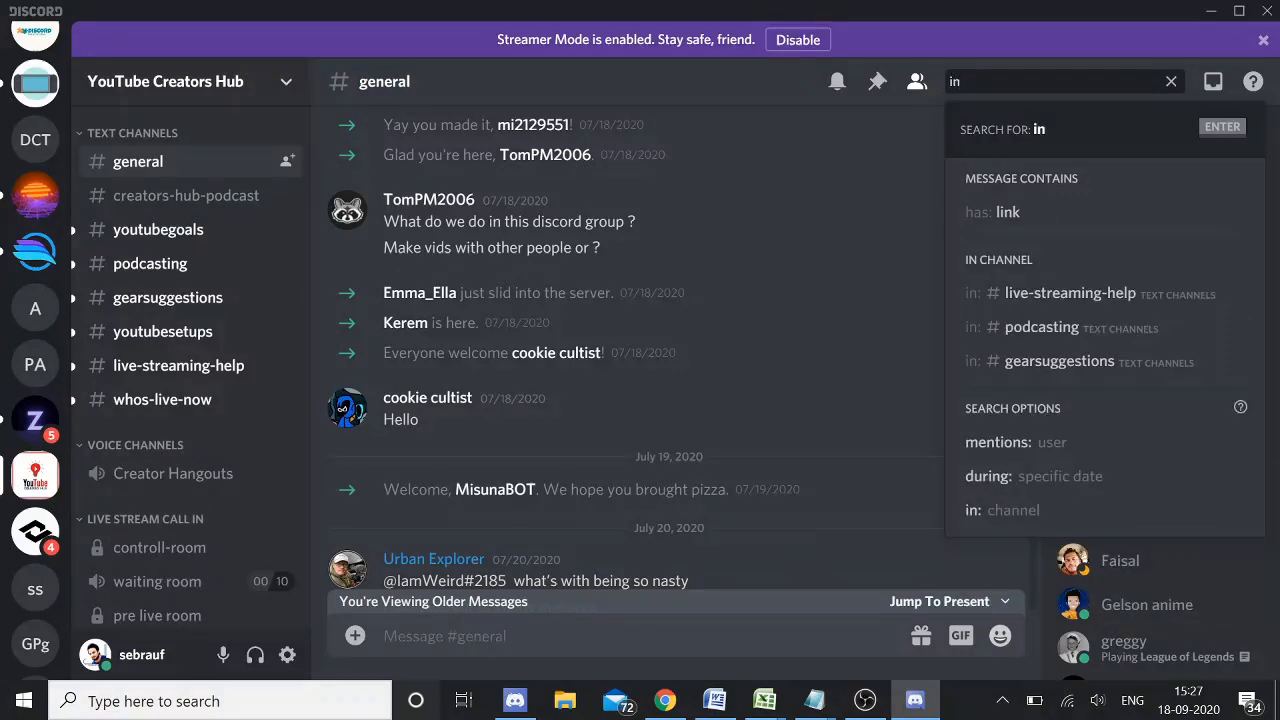
mouse_move(990, 524)
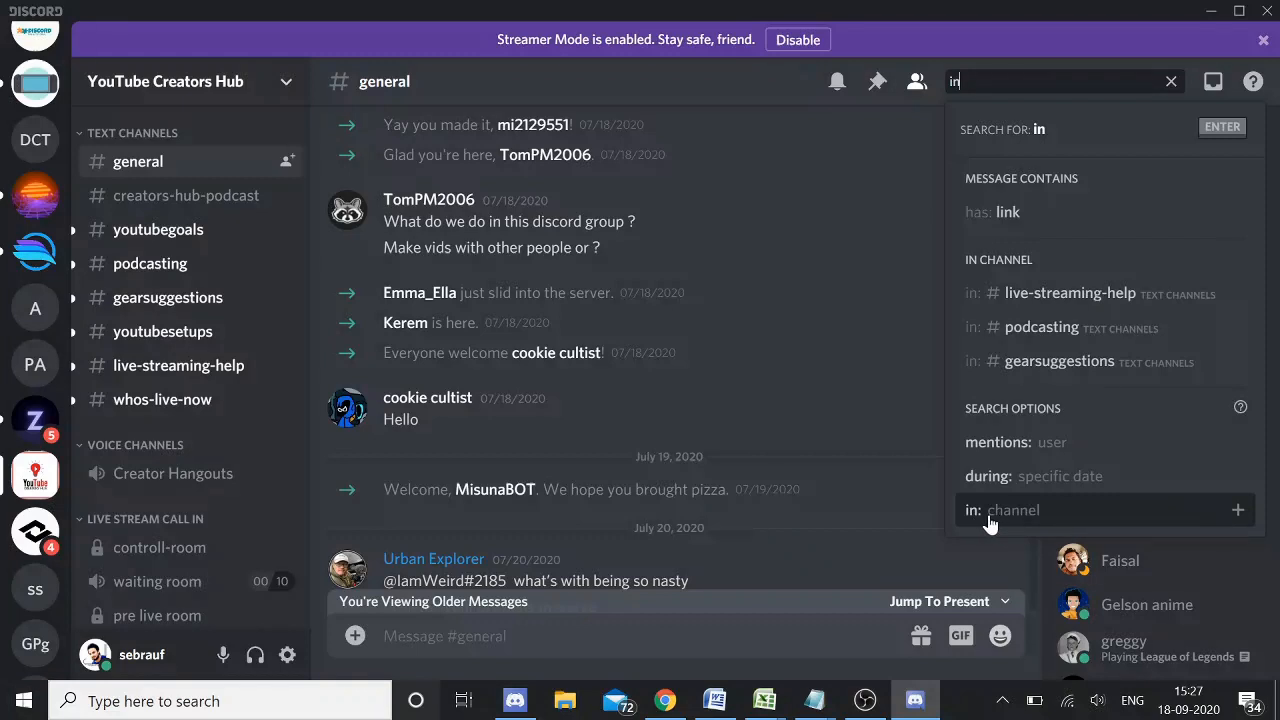
mouse_move(1000, 524)
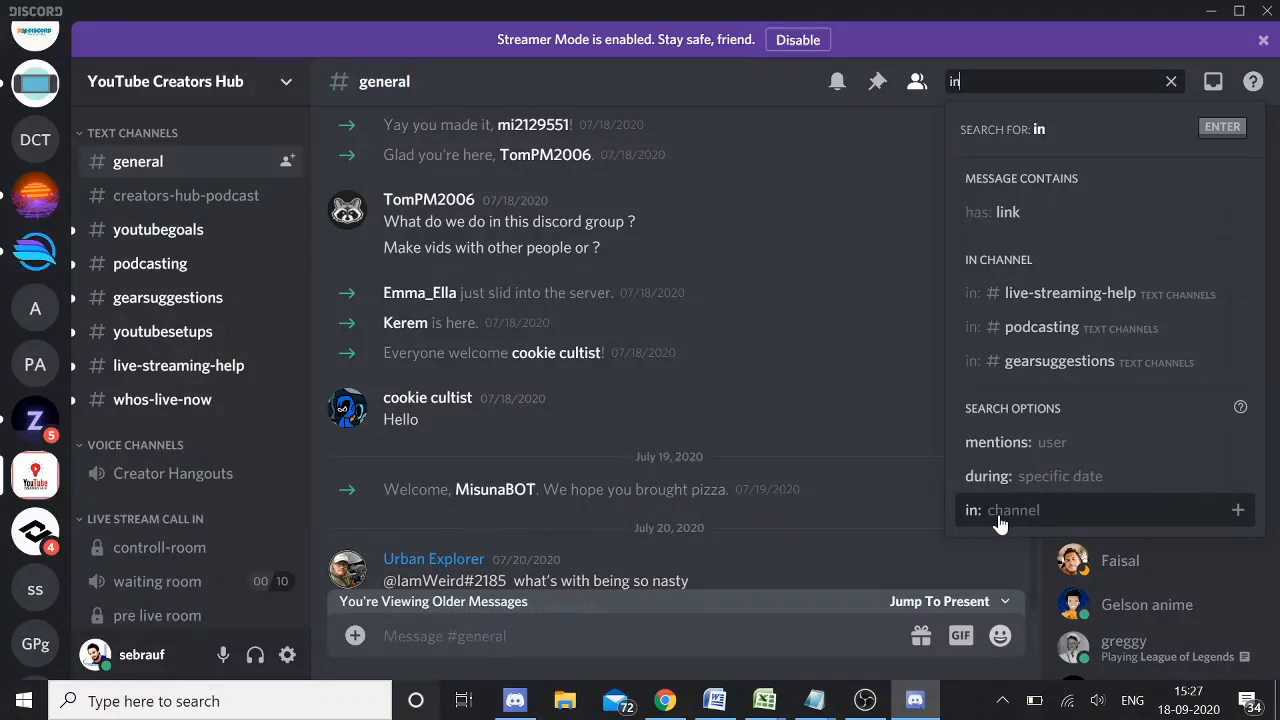
click(1012, 510)
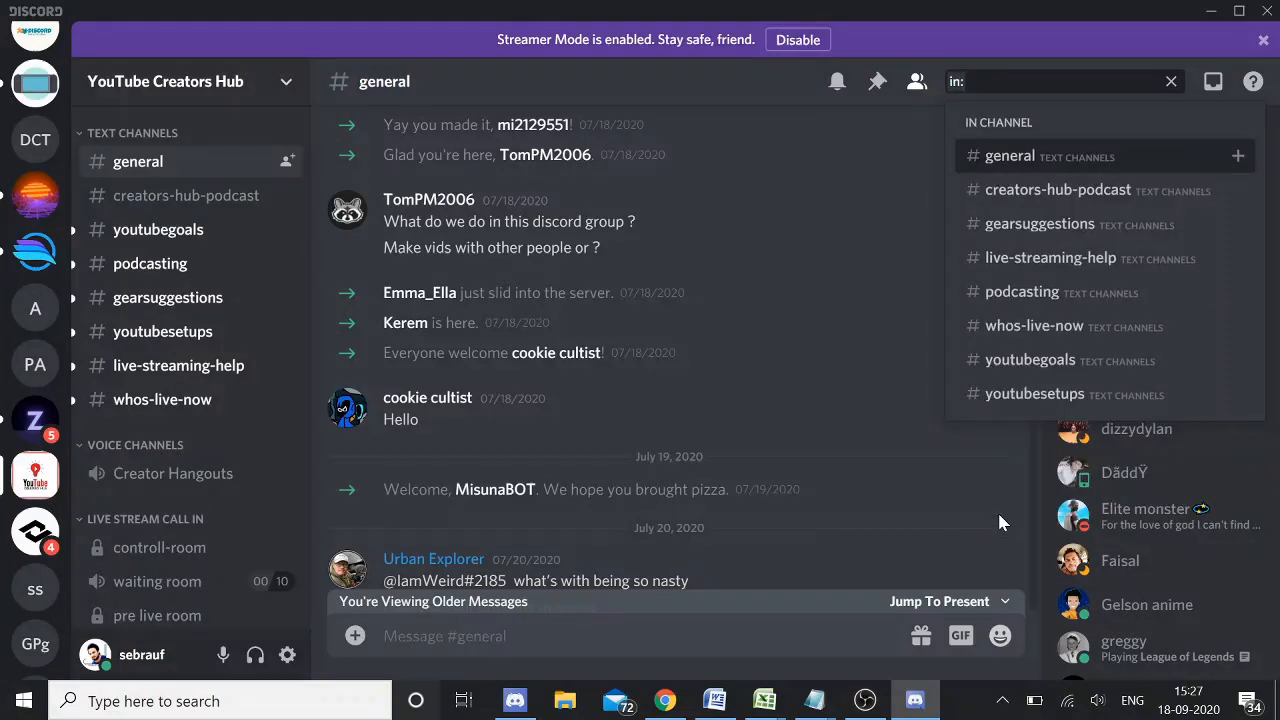
text(channel)
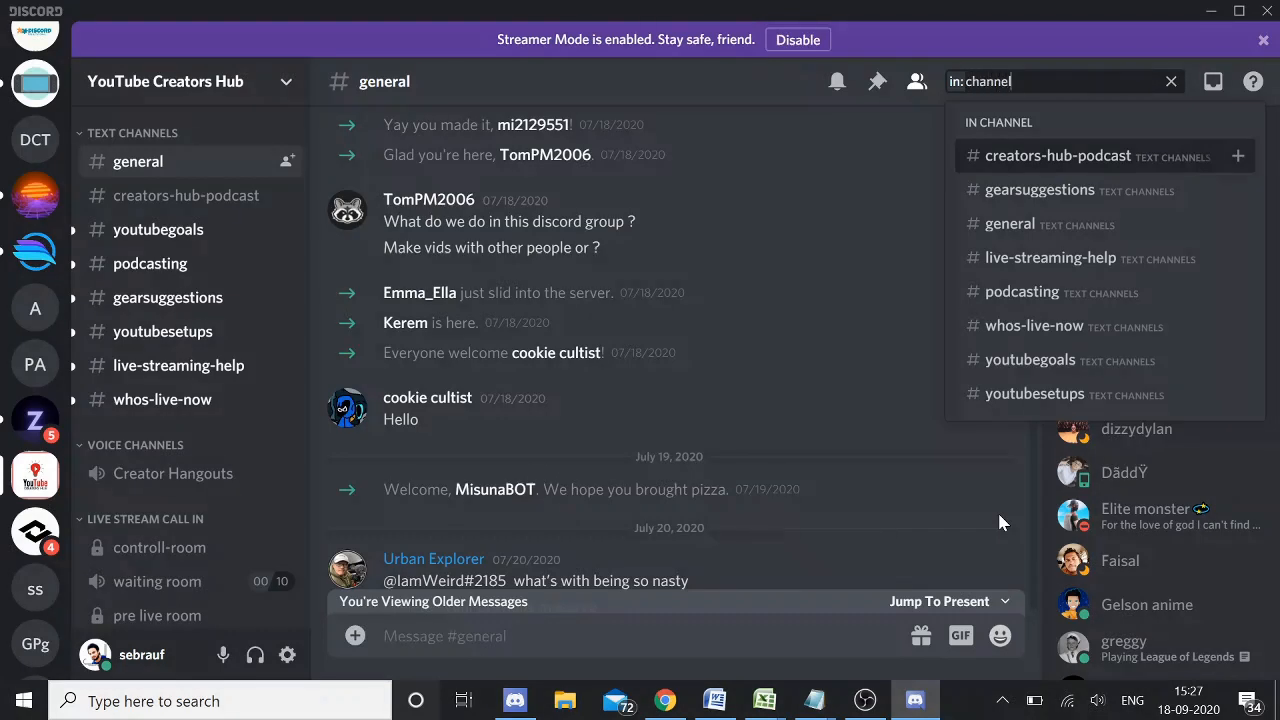
click(1060, 156)
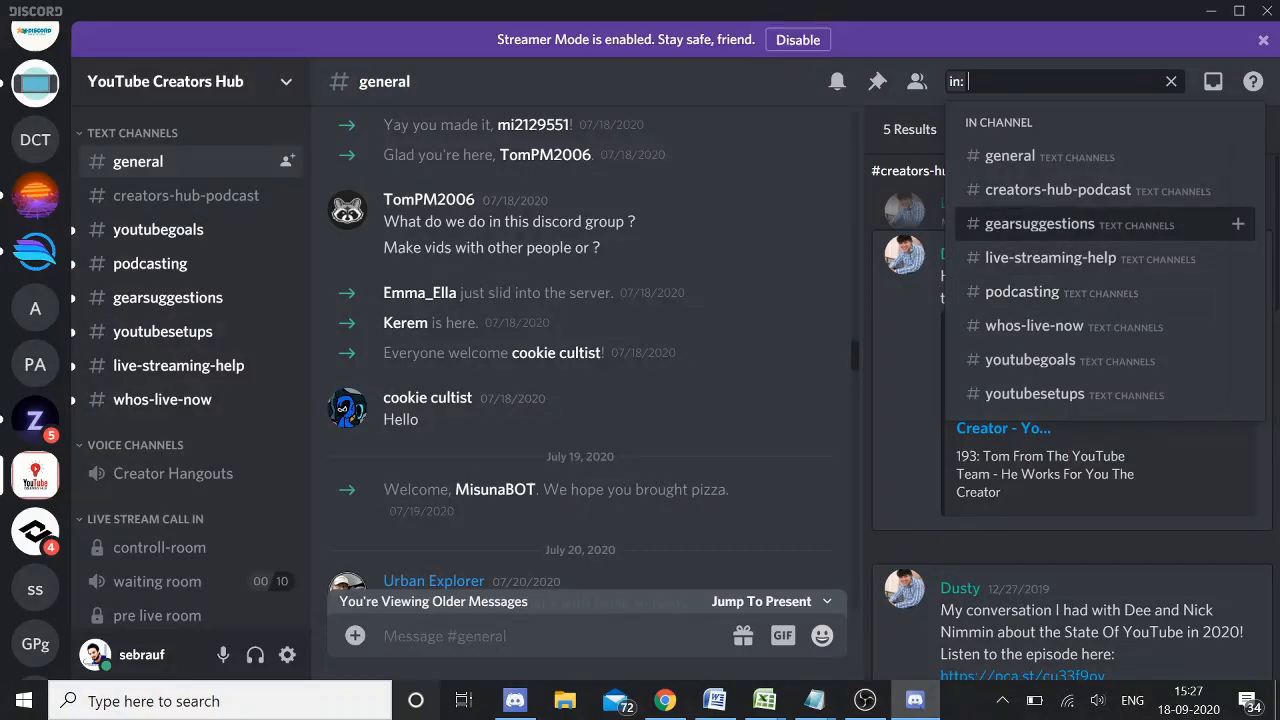
Step: Search in #general instead, sort results Oldest and jump to the server's first 2019 message
click(1008, 156)
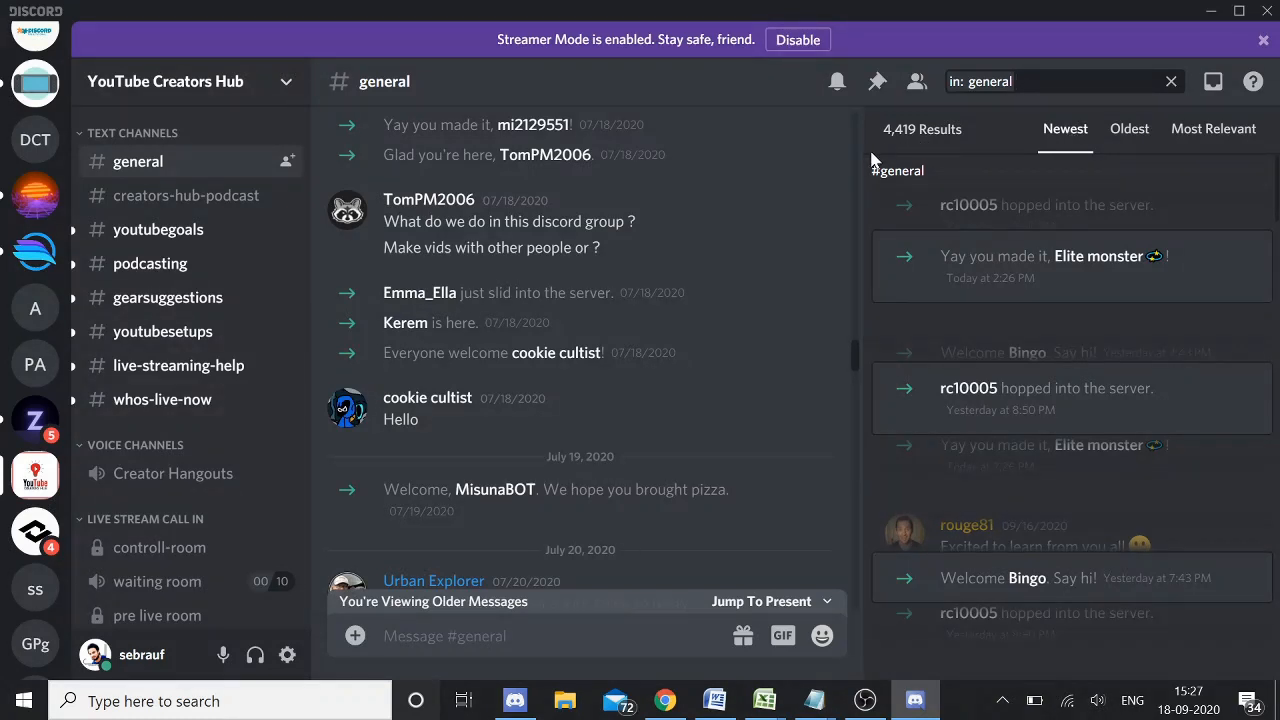
mouse_move(912, 144)
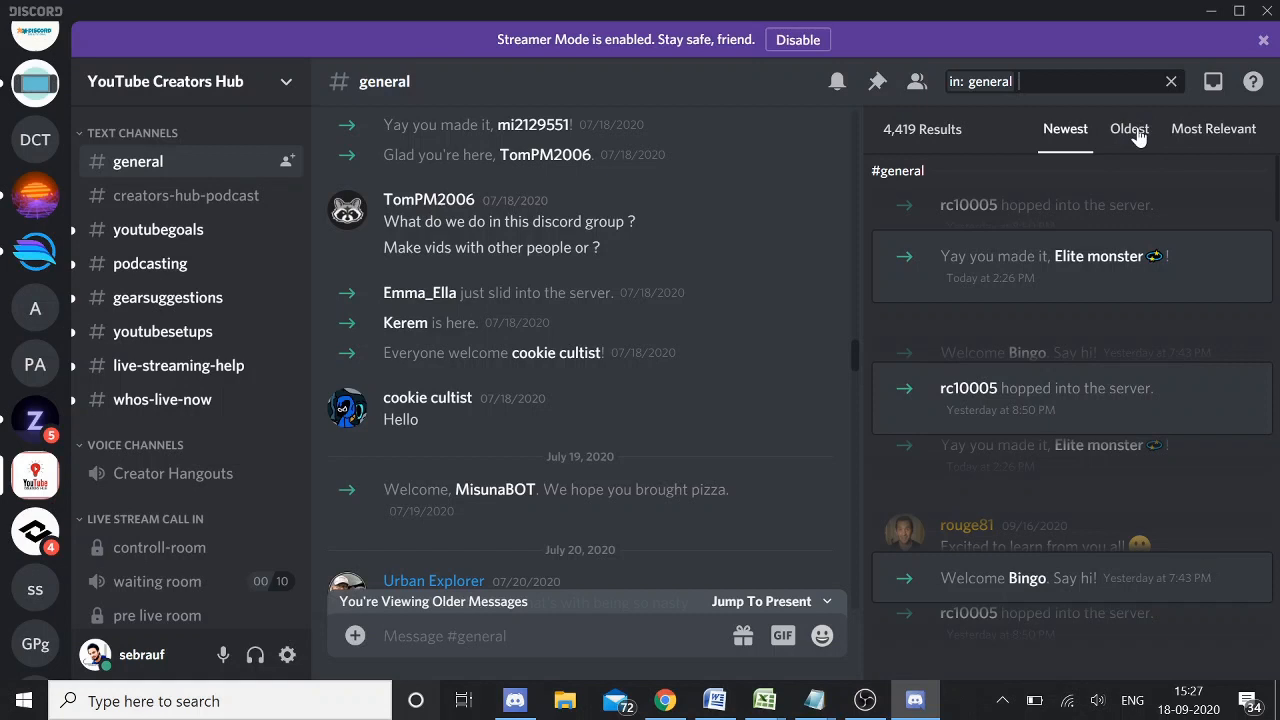
click(1128, 128)
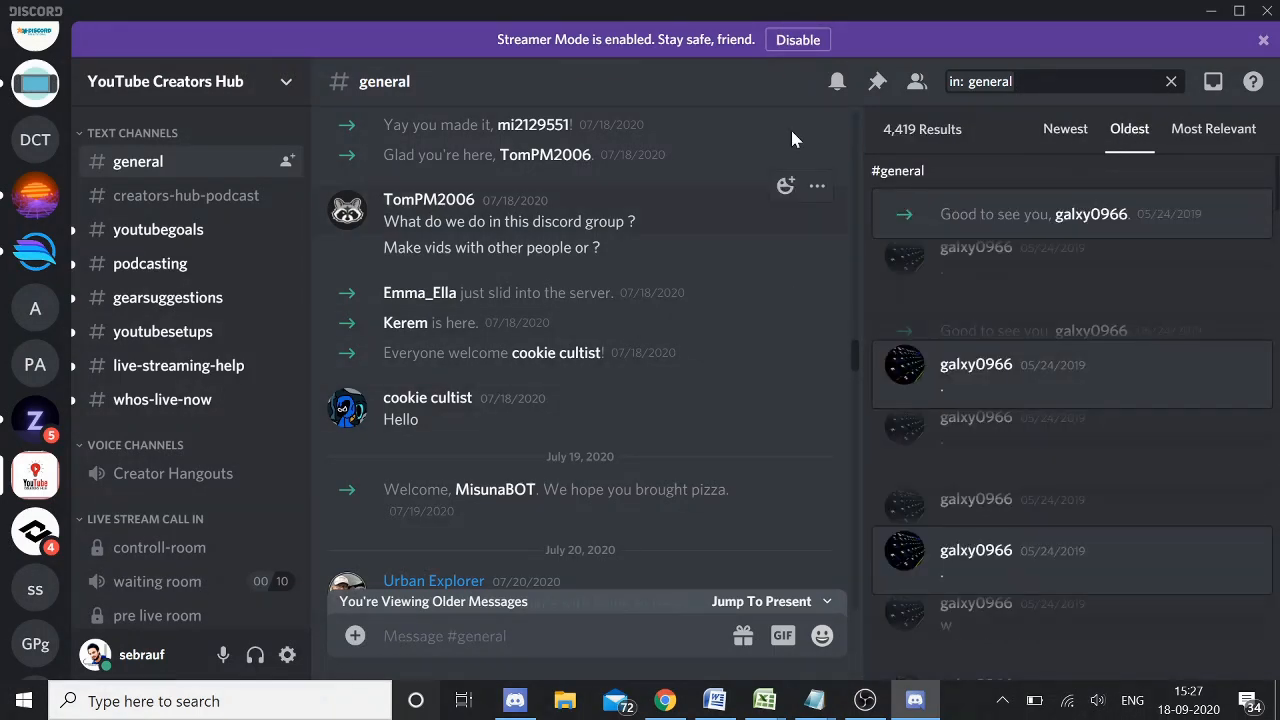
mouse_move(1240, 220)
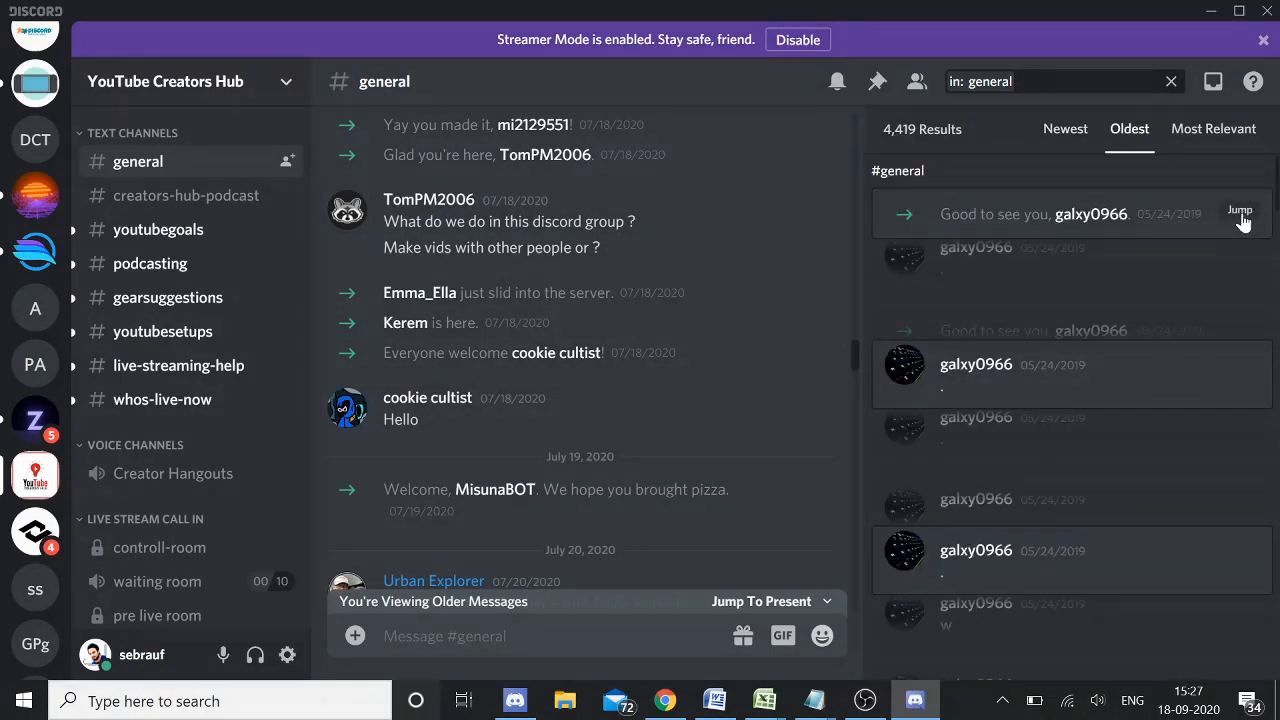
mouse_move(1204, 212)
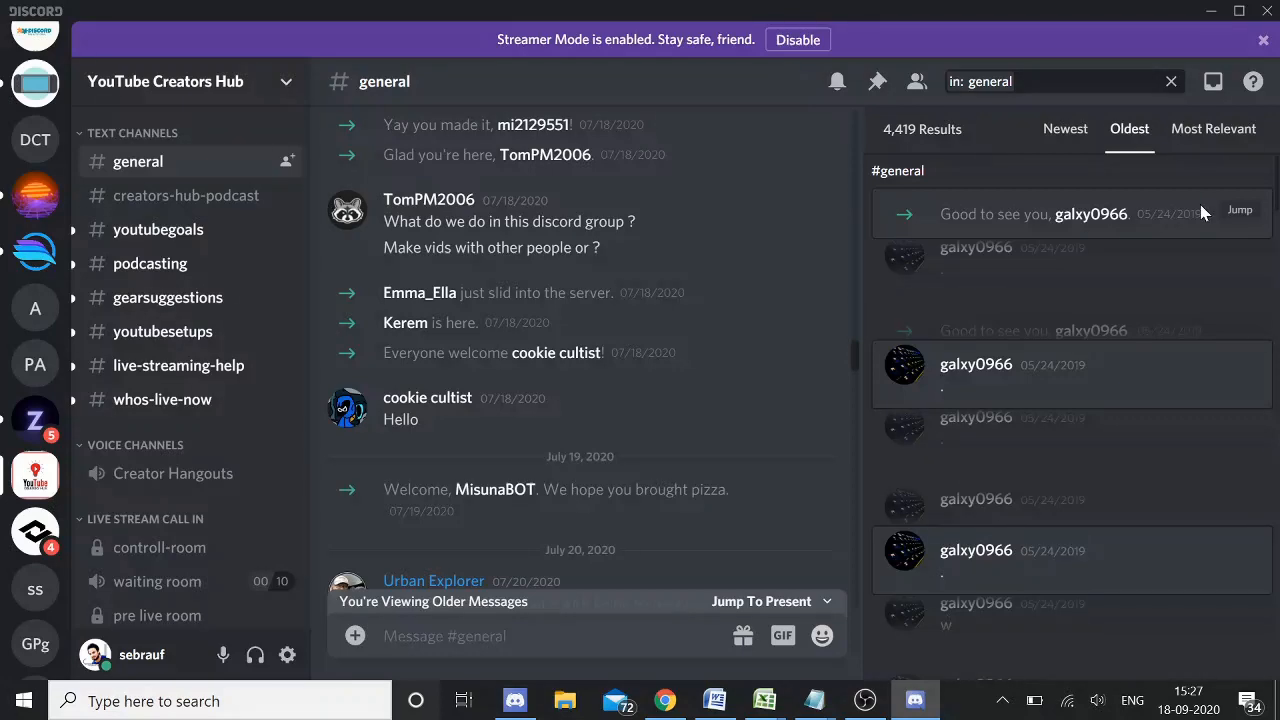
mouse_move(1240, 220)
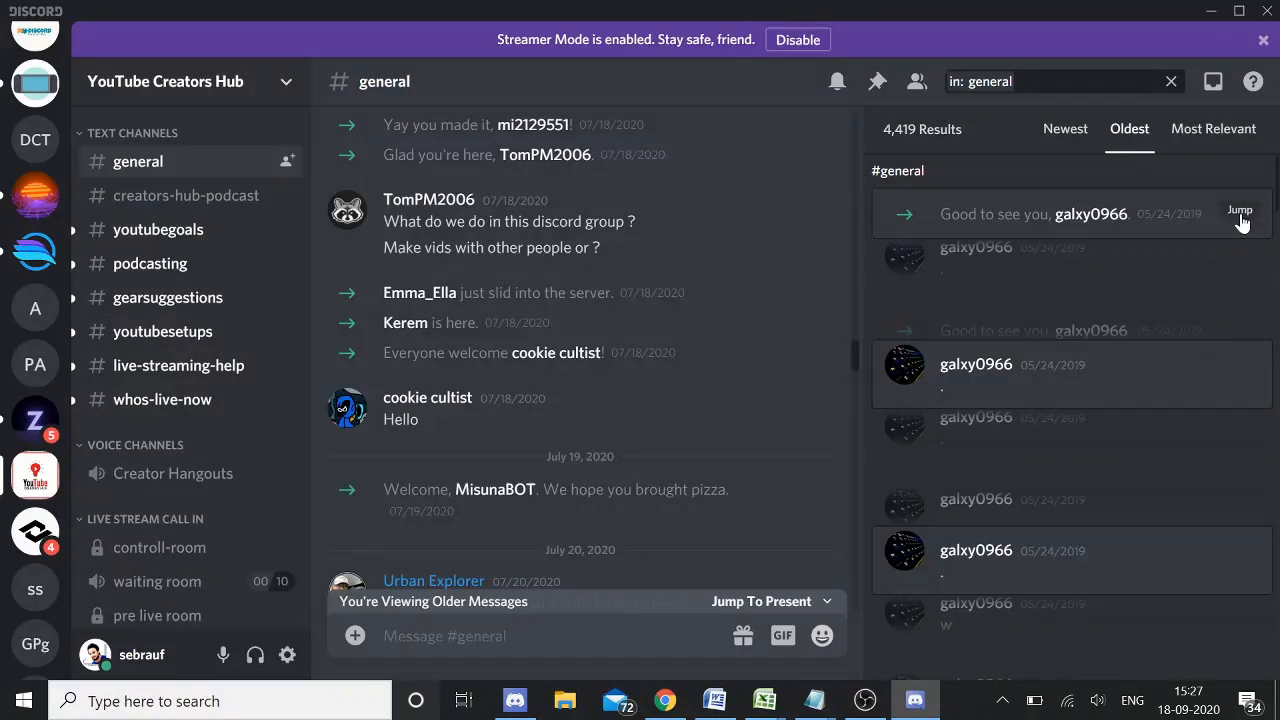
click(1240, 212)
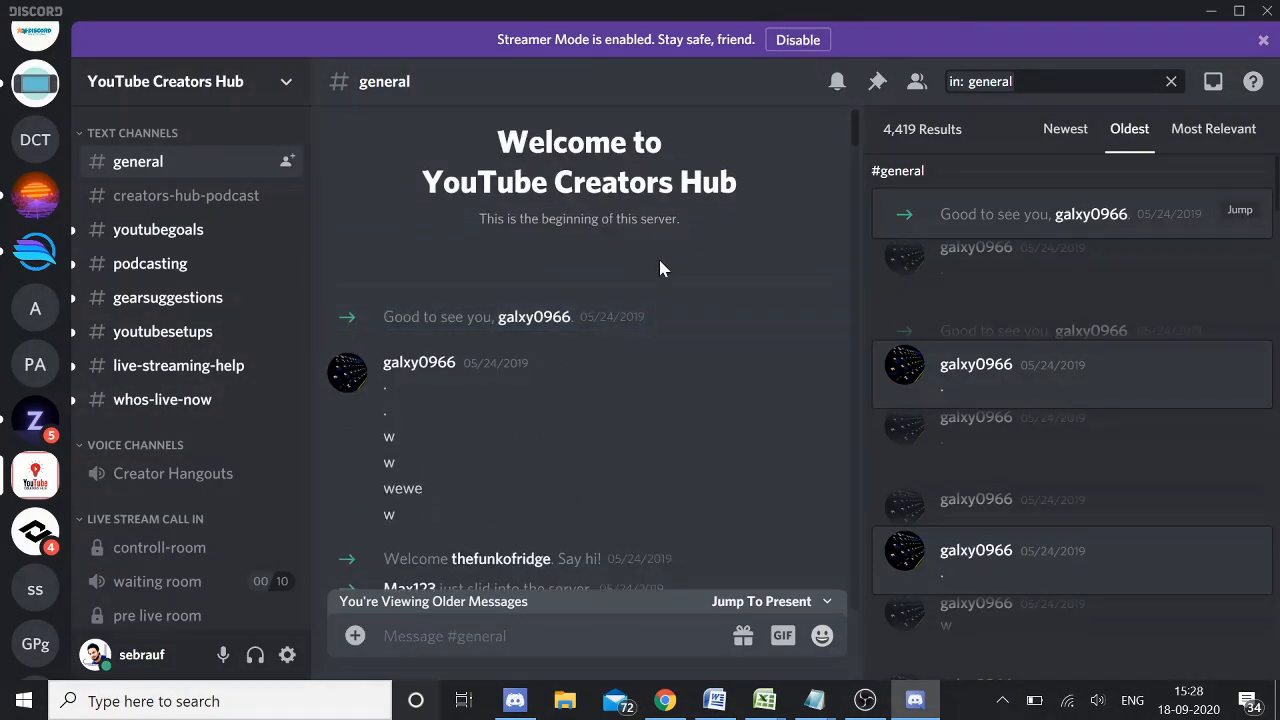
mouse_move(358, 300)
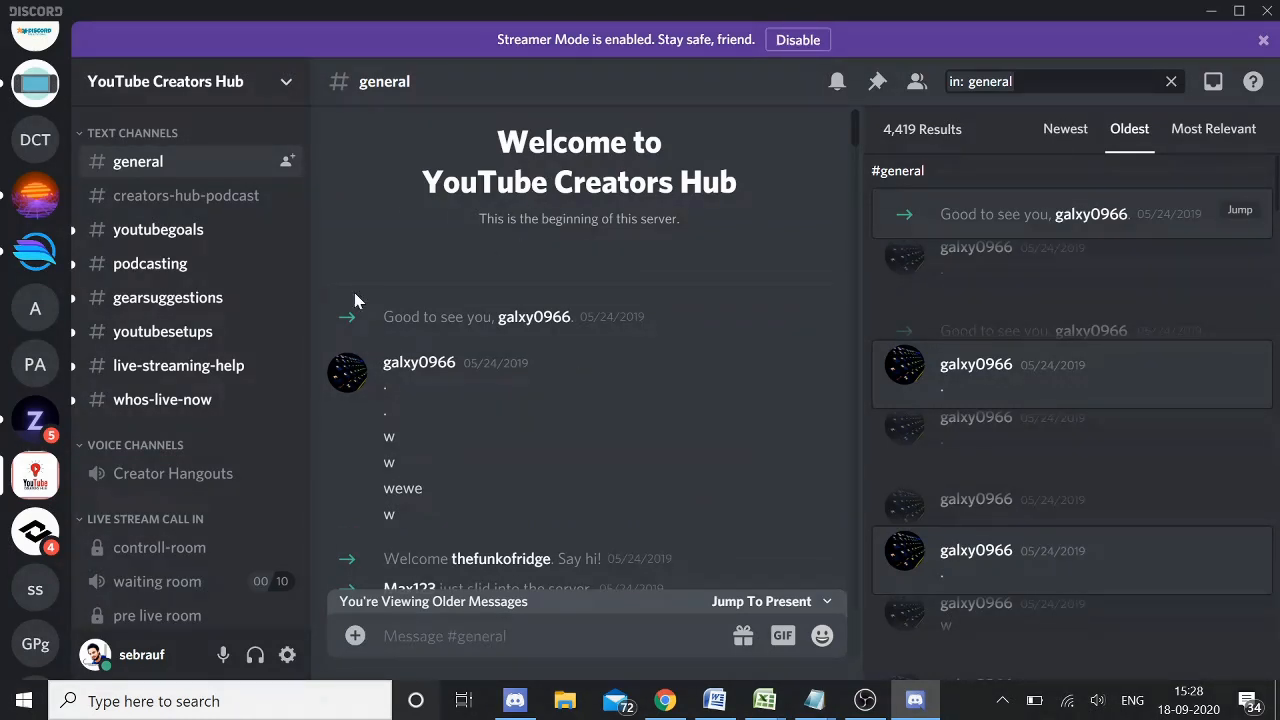
mouse_move(420, 310)
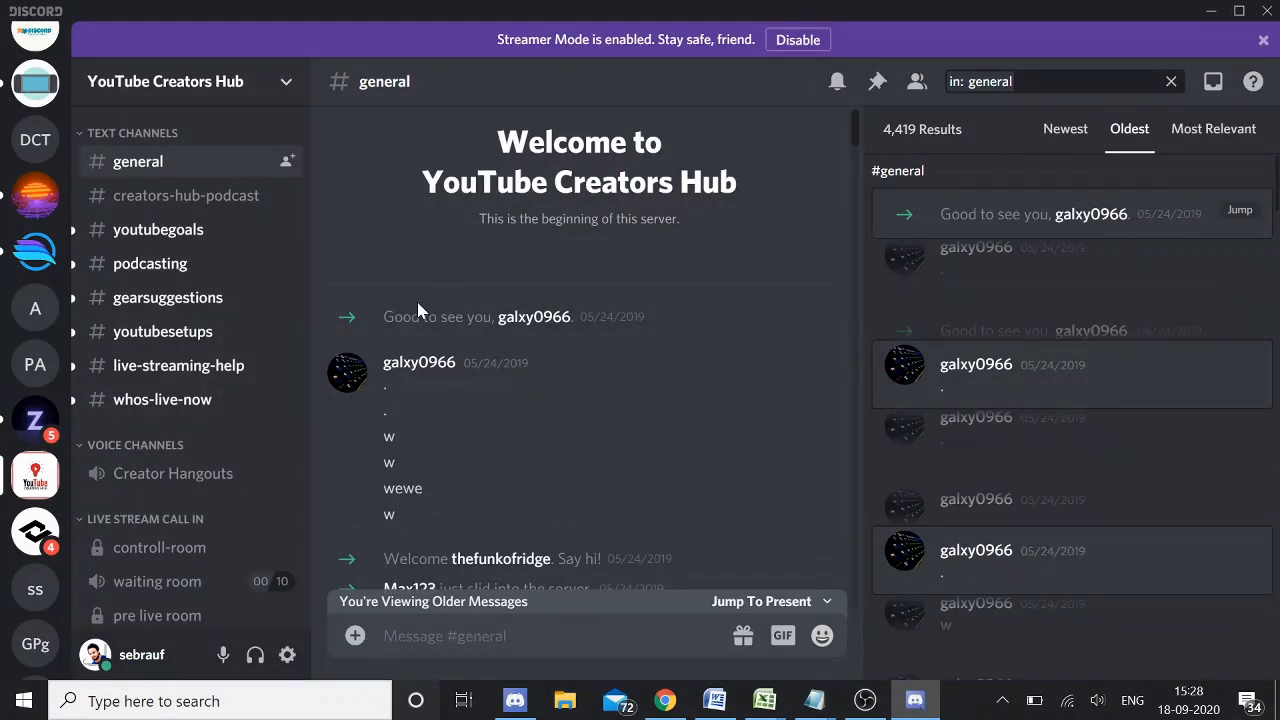
mouse_move(424, 308)
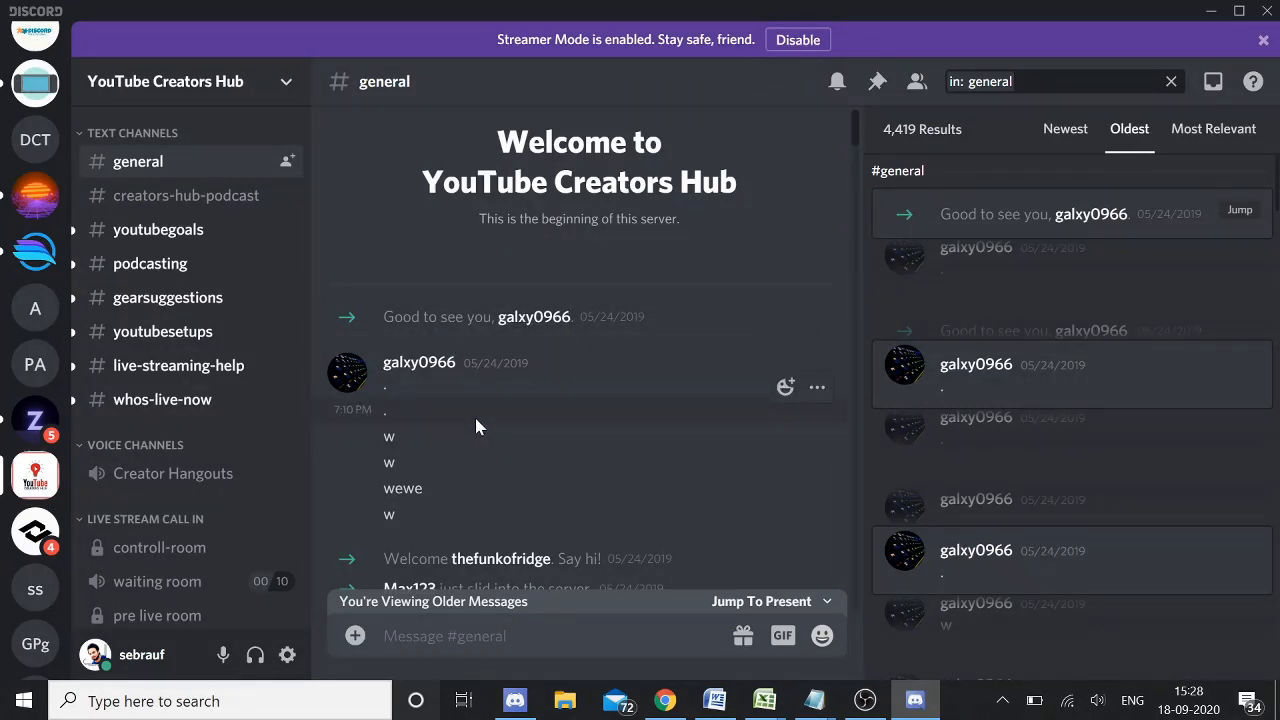
mouse_move(730, 130)
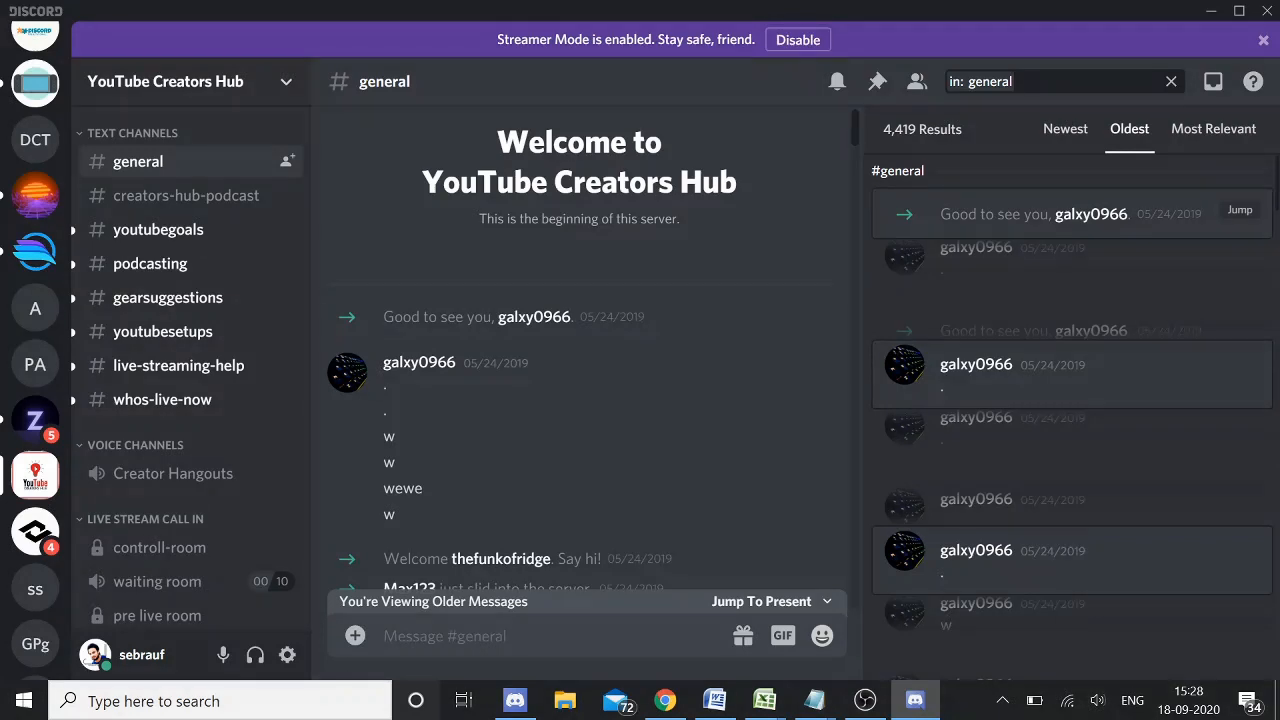
Step: Begin a fresh search using the before: date filter
click(1060, 80)
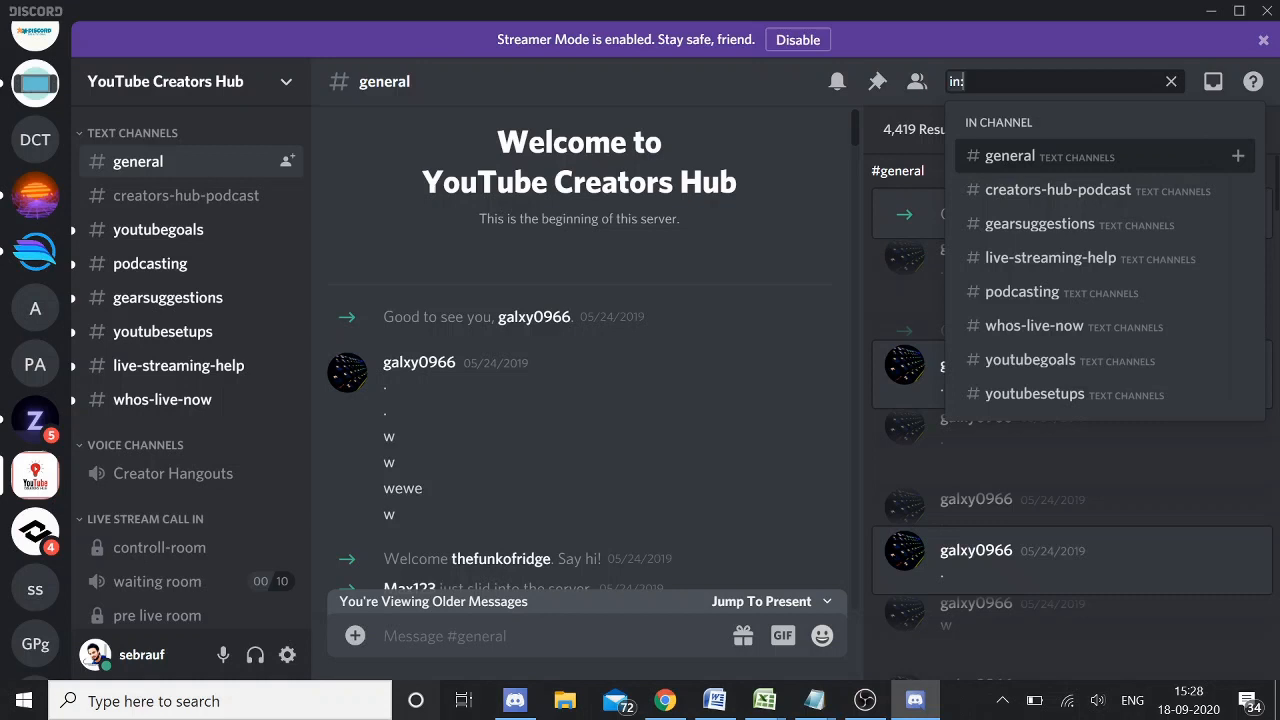
mouse_move(1030, 360)
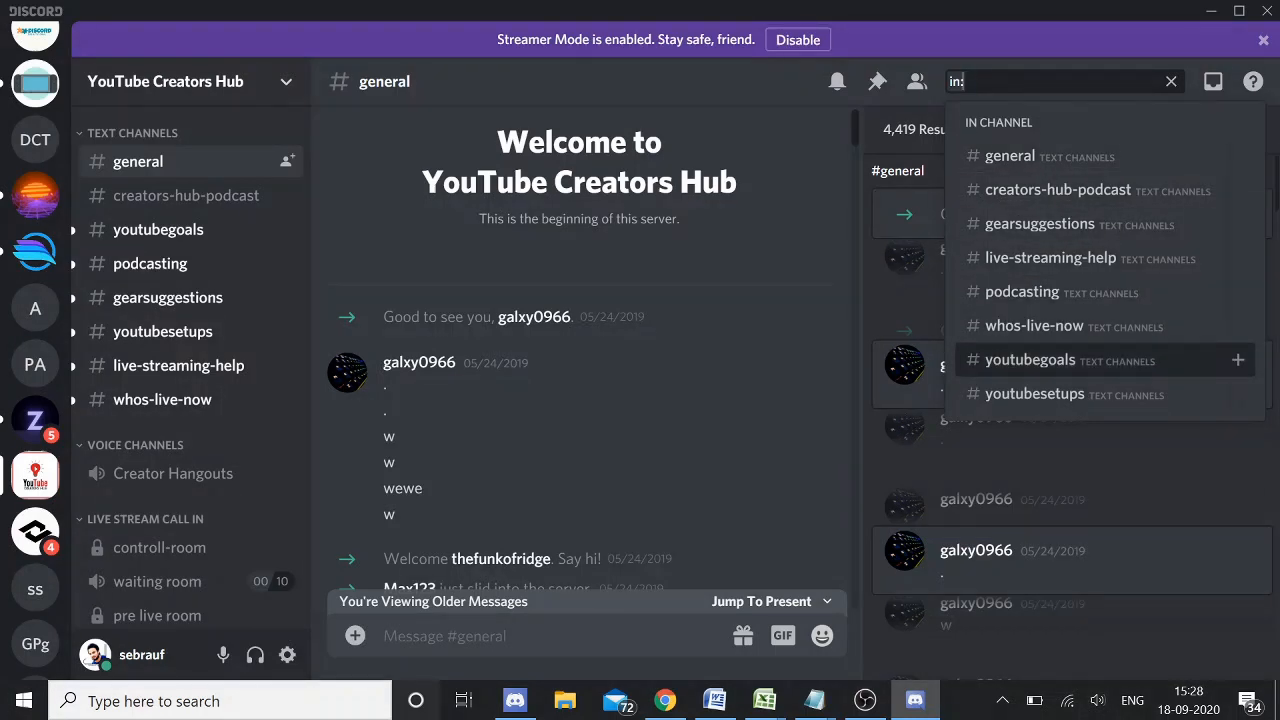
mouse_move(1040, 224)
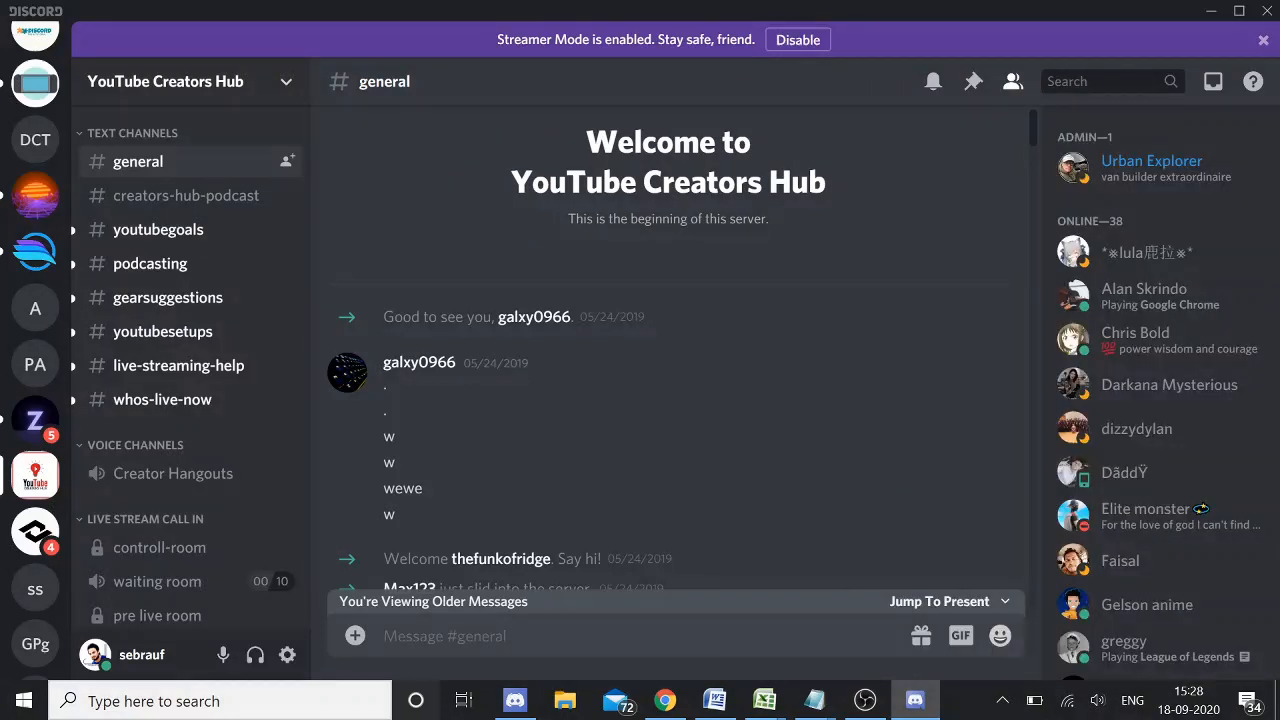
click(1100, 80)
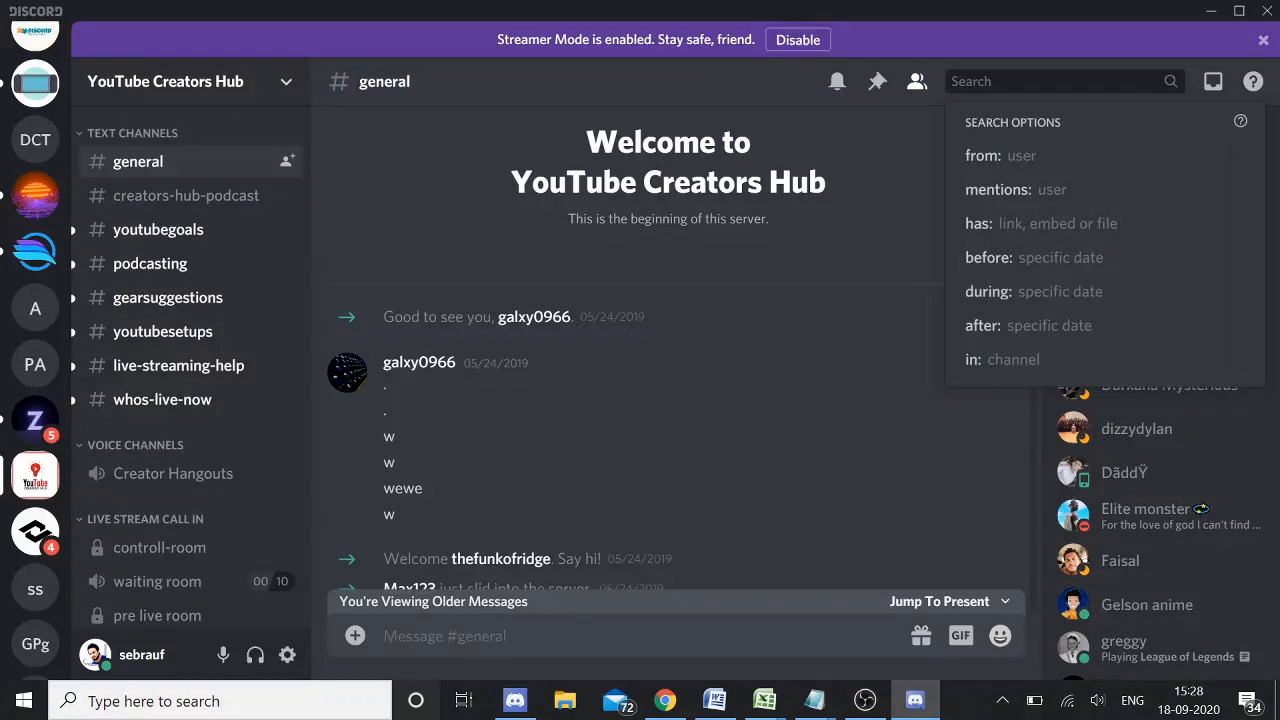
text(fro)
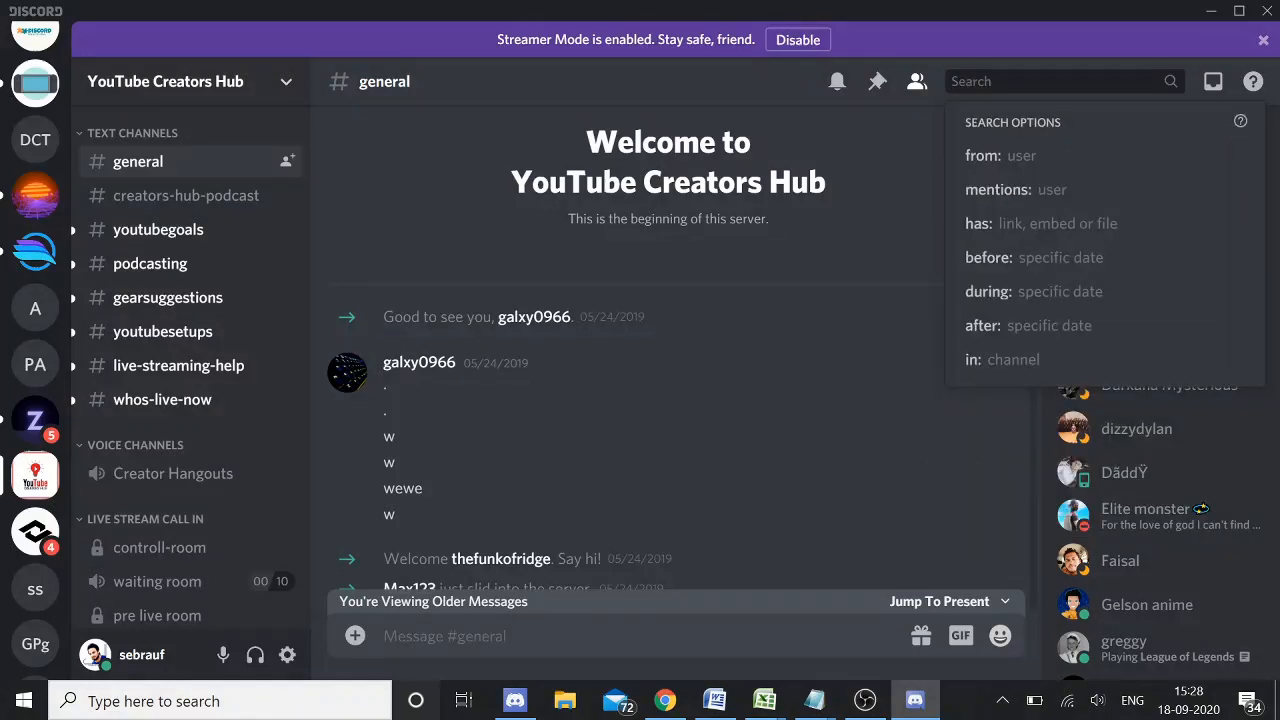
text(before)
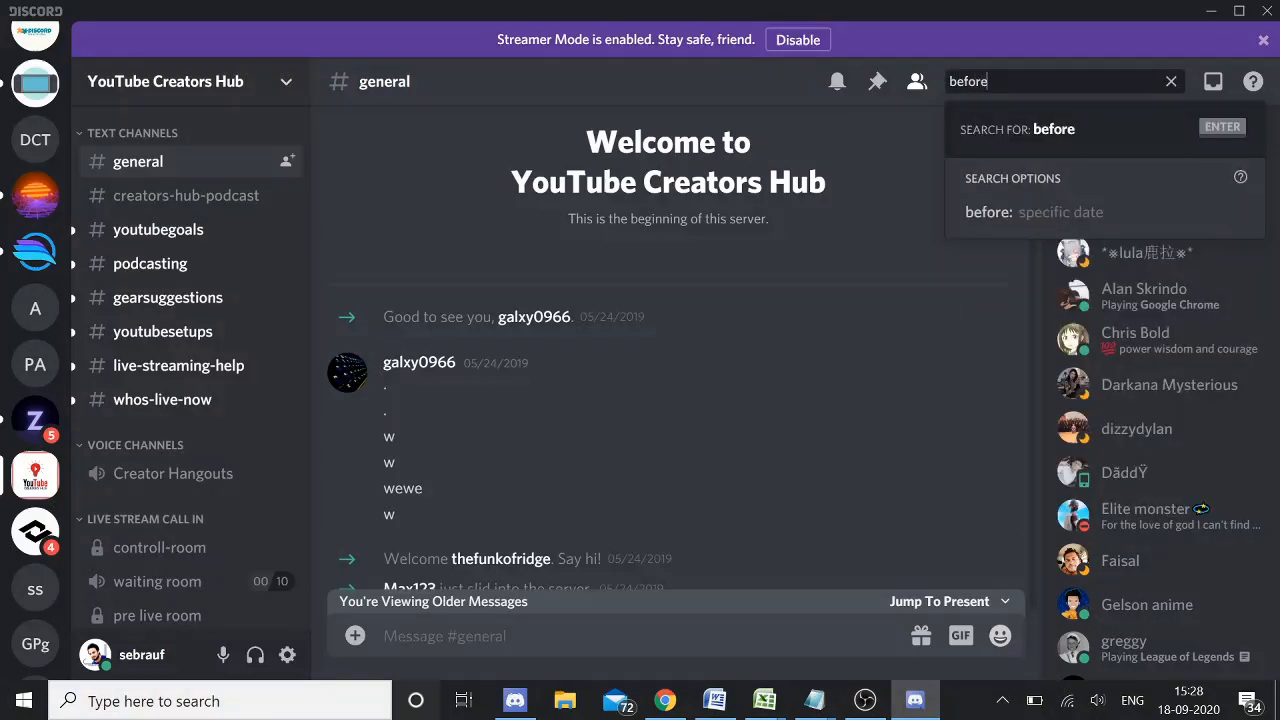
key(Backspace)
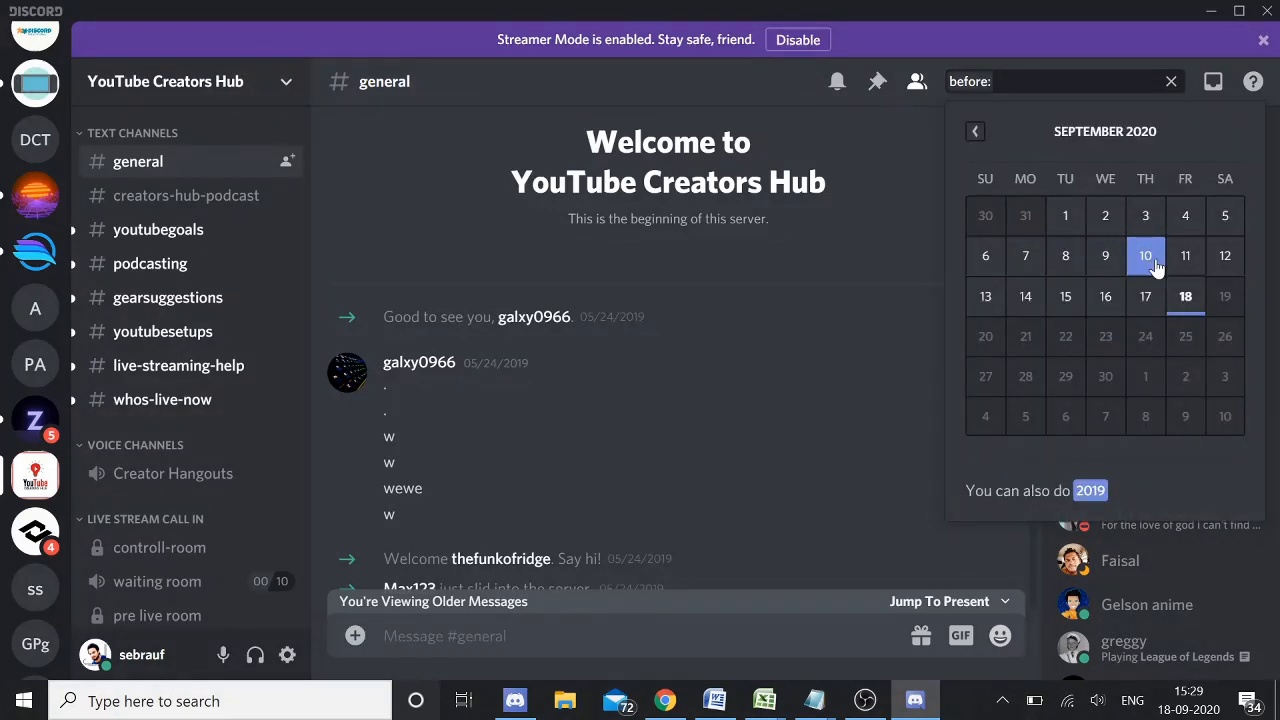
mouse_move(1184, 296)
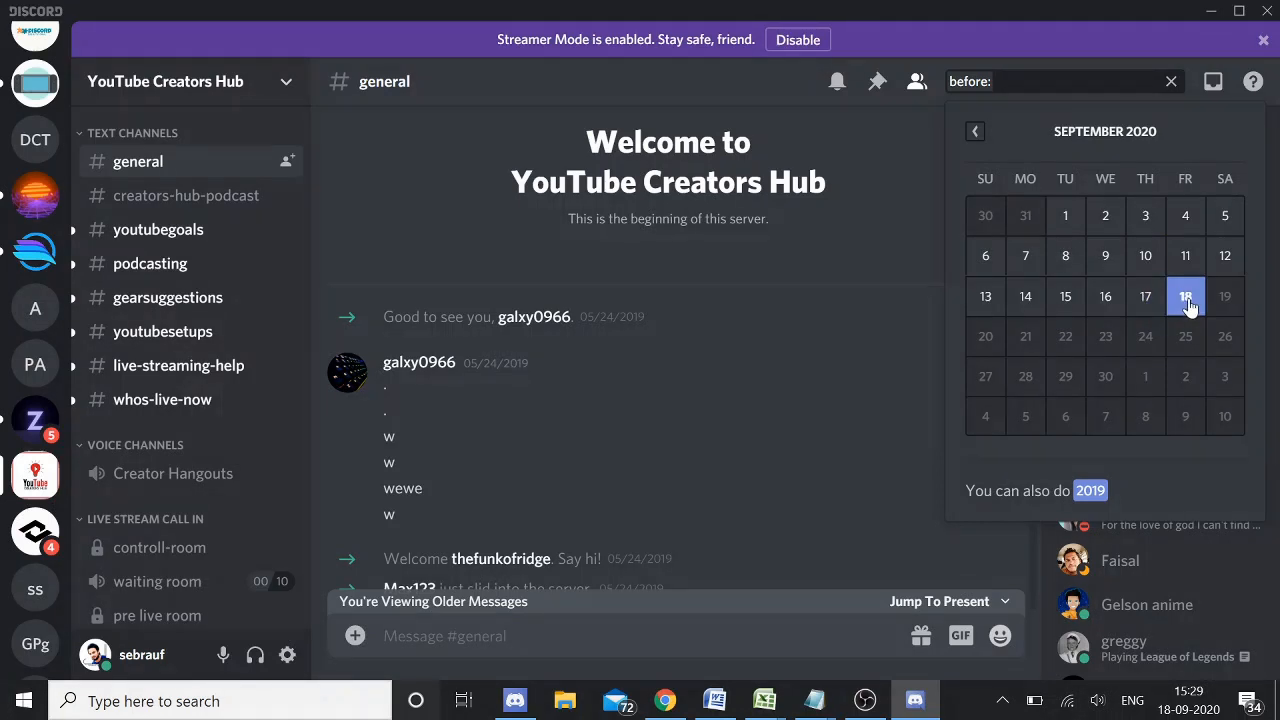
mouse_move(1064, 216)
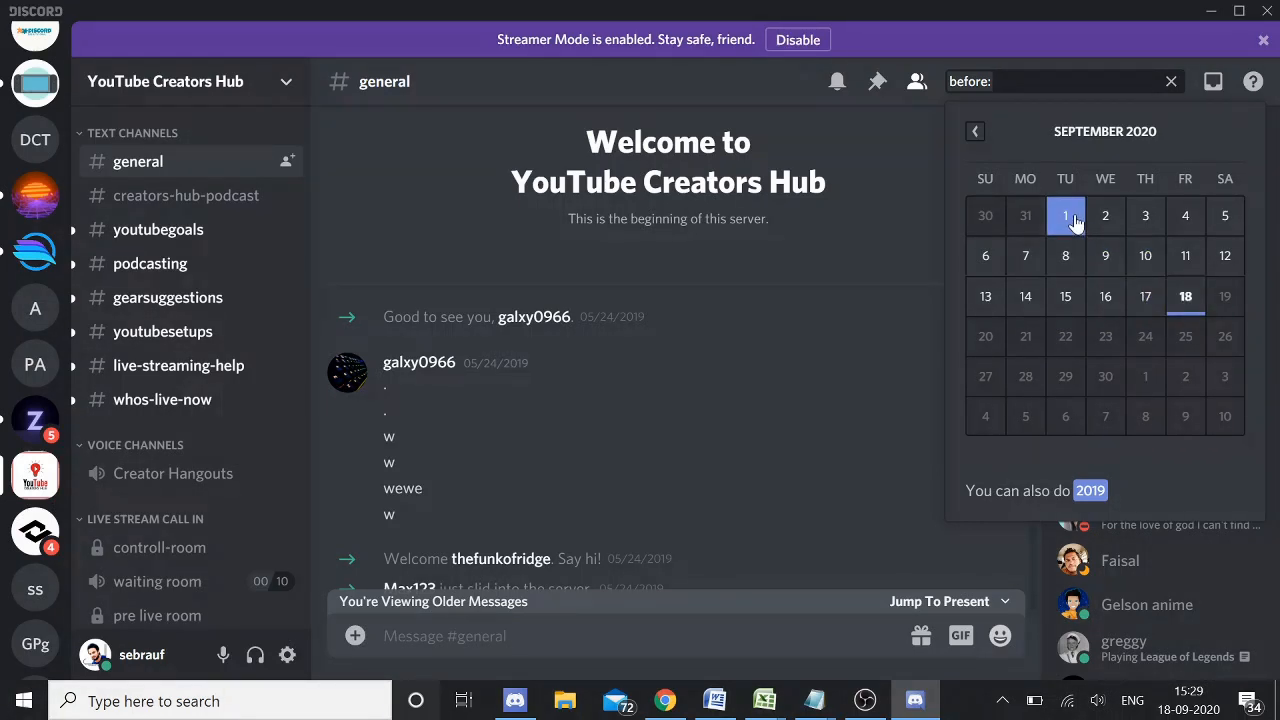
Step: Set the cutoff to 1 September 2020 and review the late-August results
click(1064, 216)
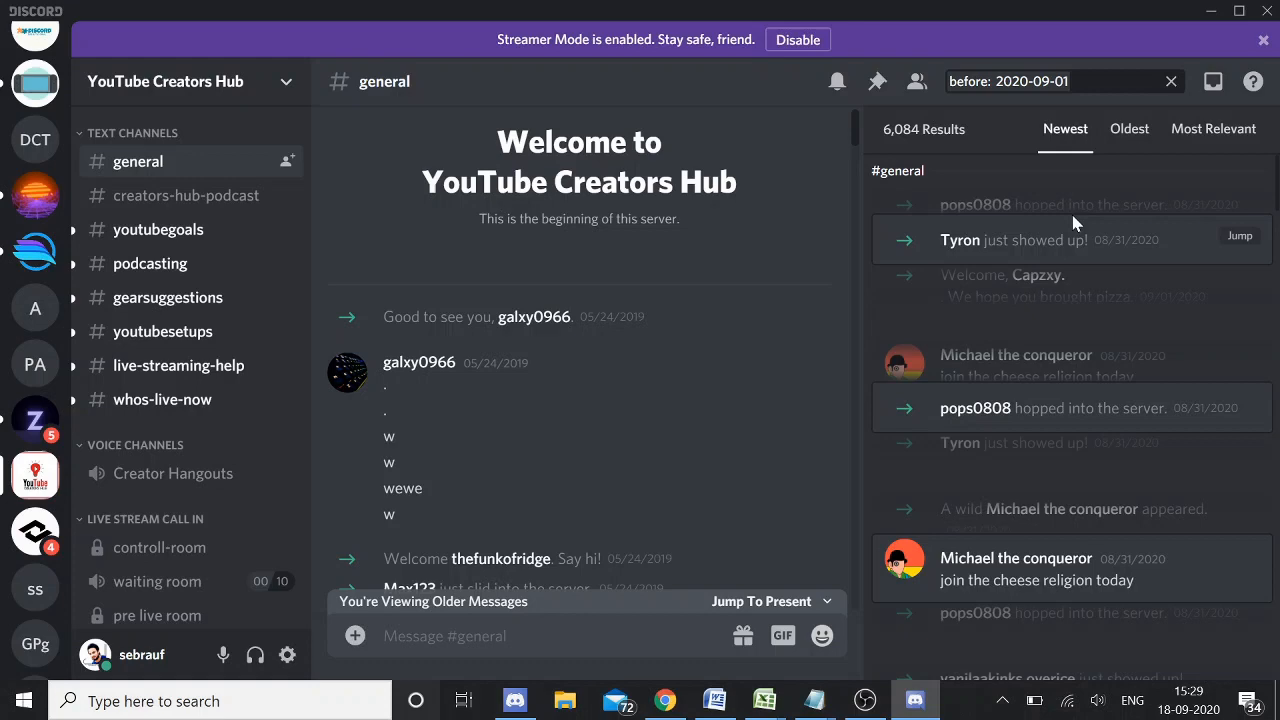
mouse_move(994, 296)
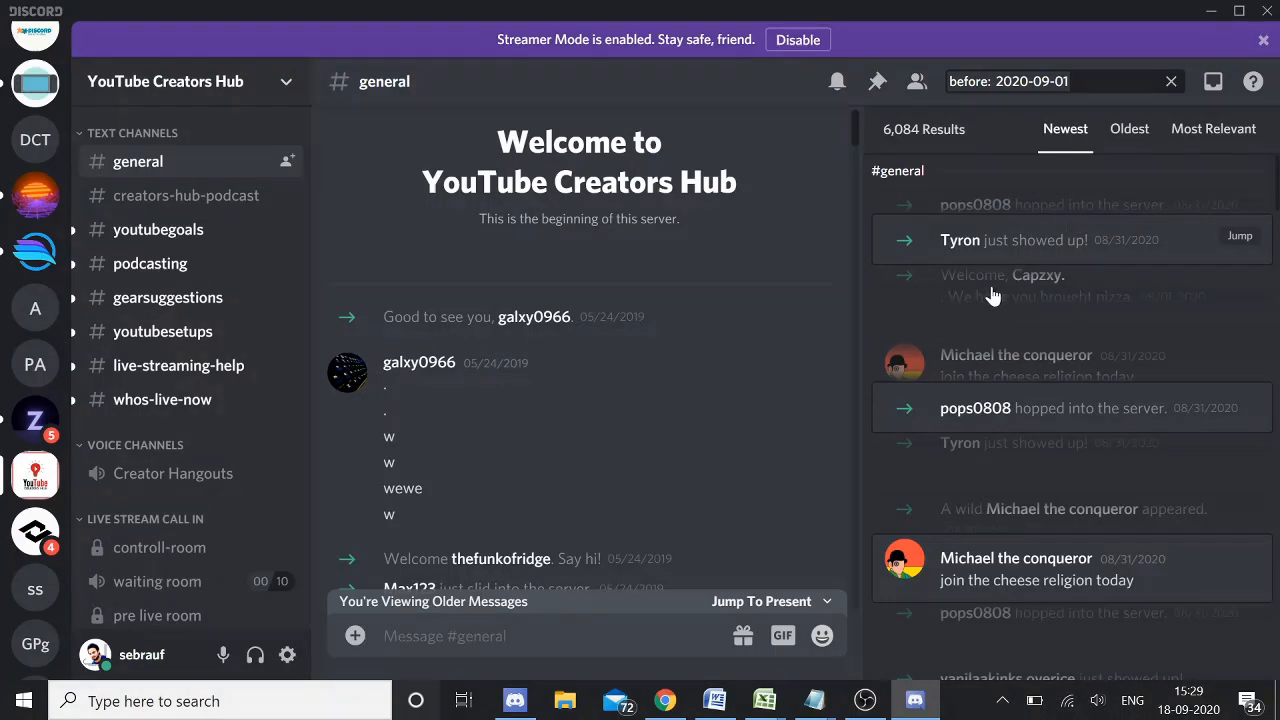
mouse_move(1008, 232)
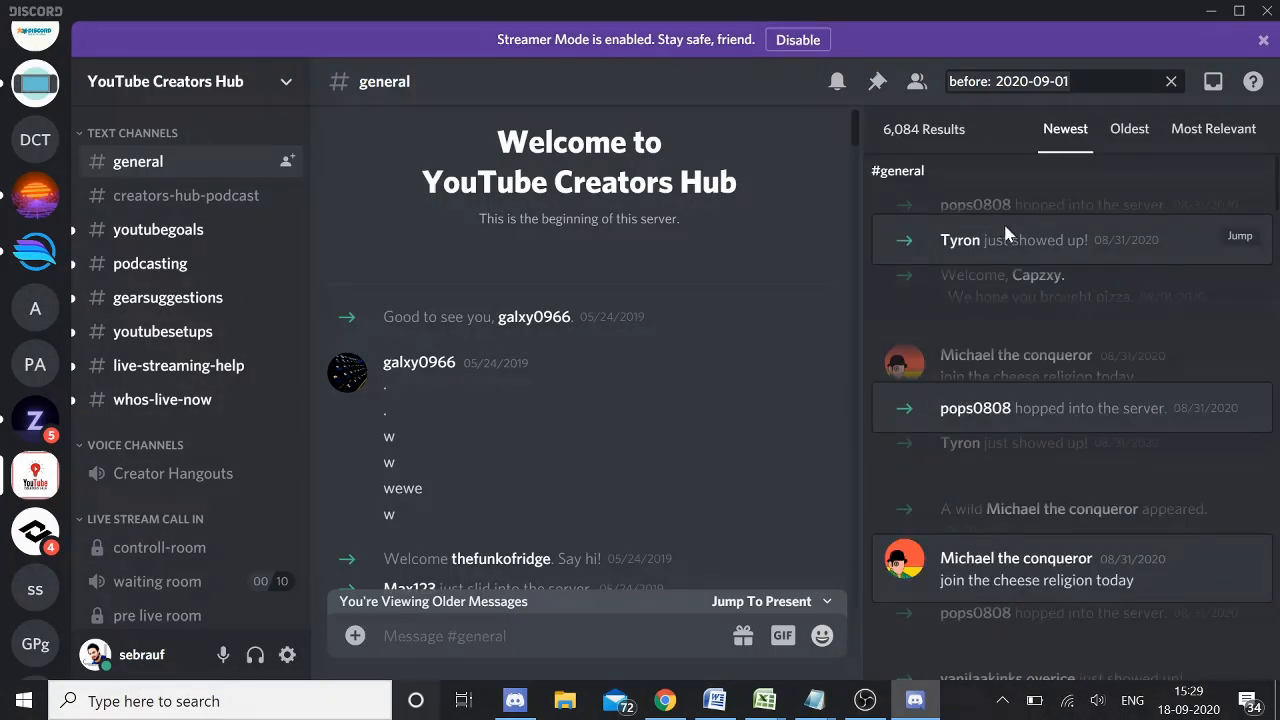
mouse_move(1240, 248)
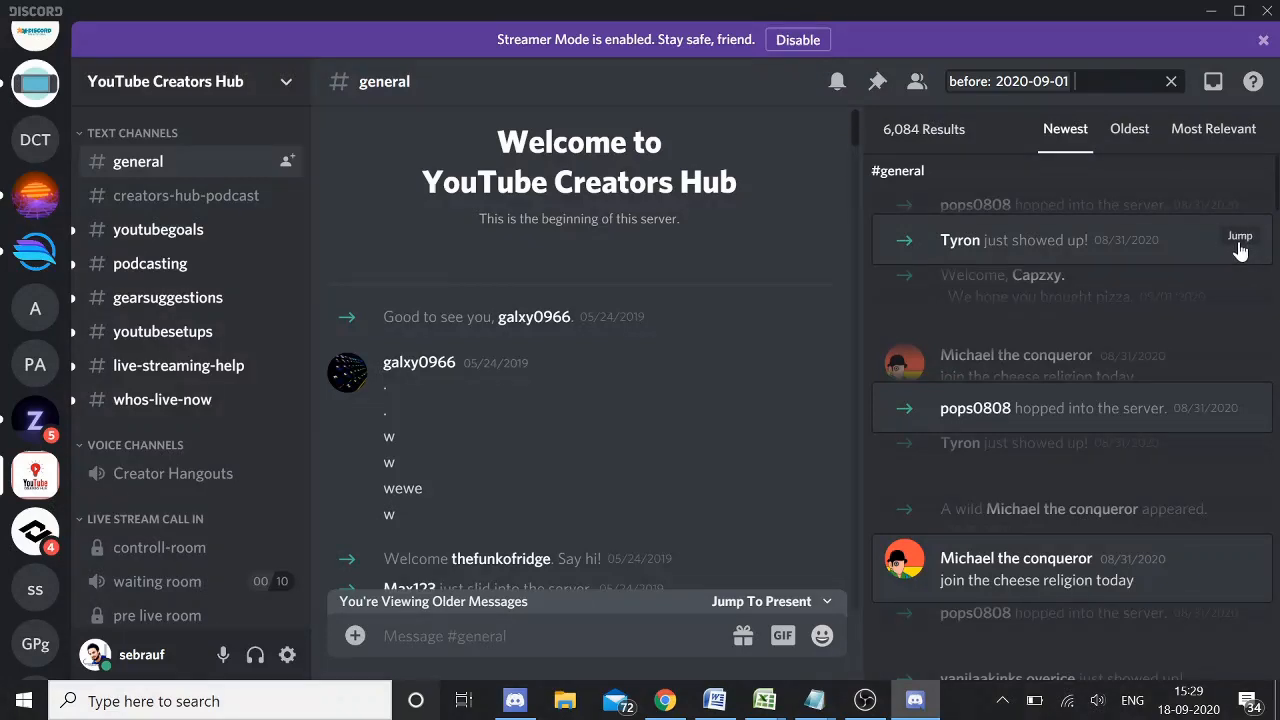
mouse_move(674, 458)
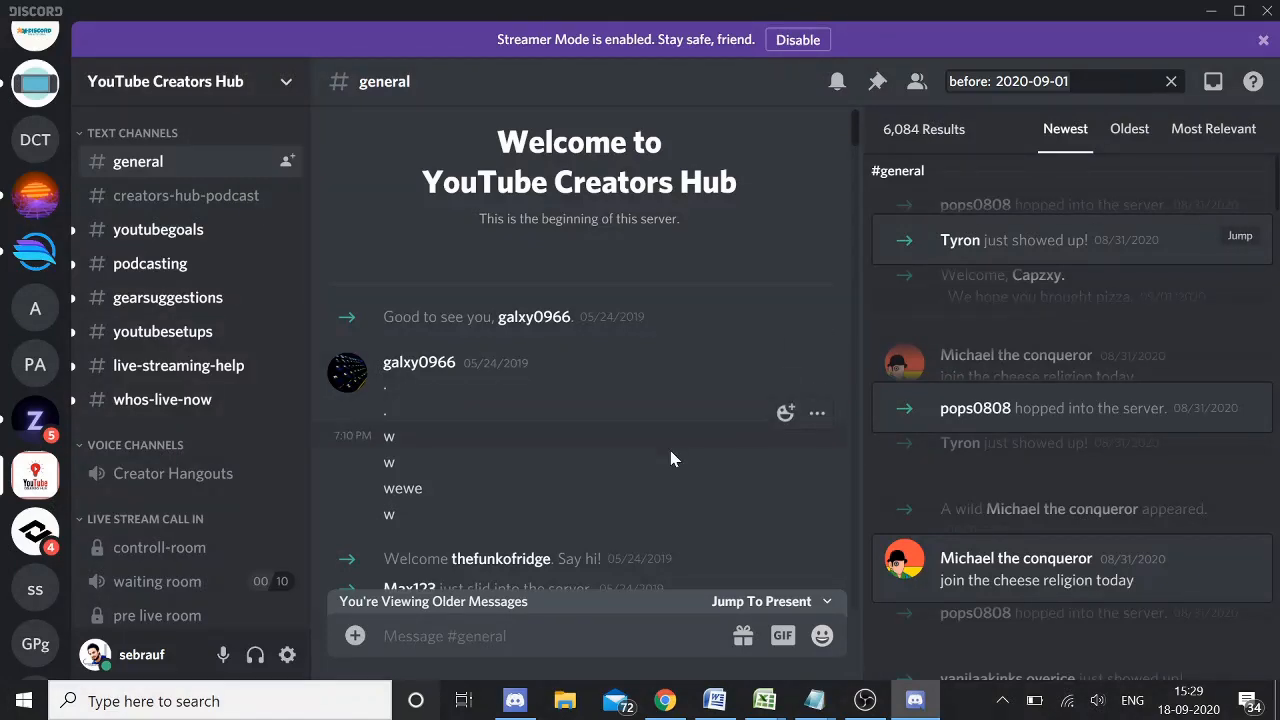
scroll(down, 3)
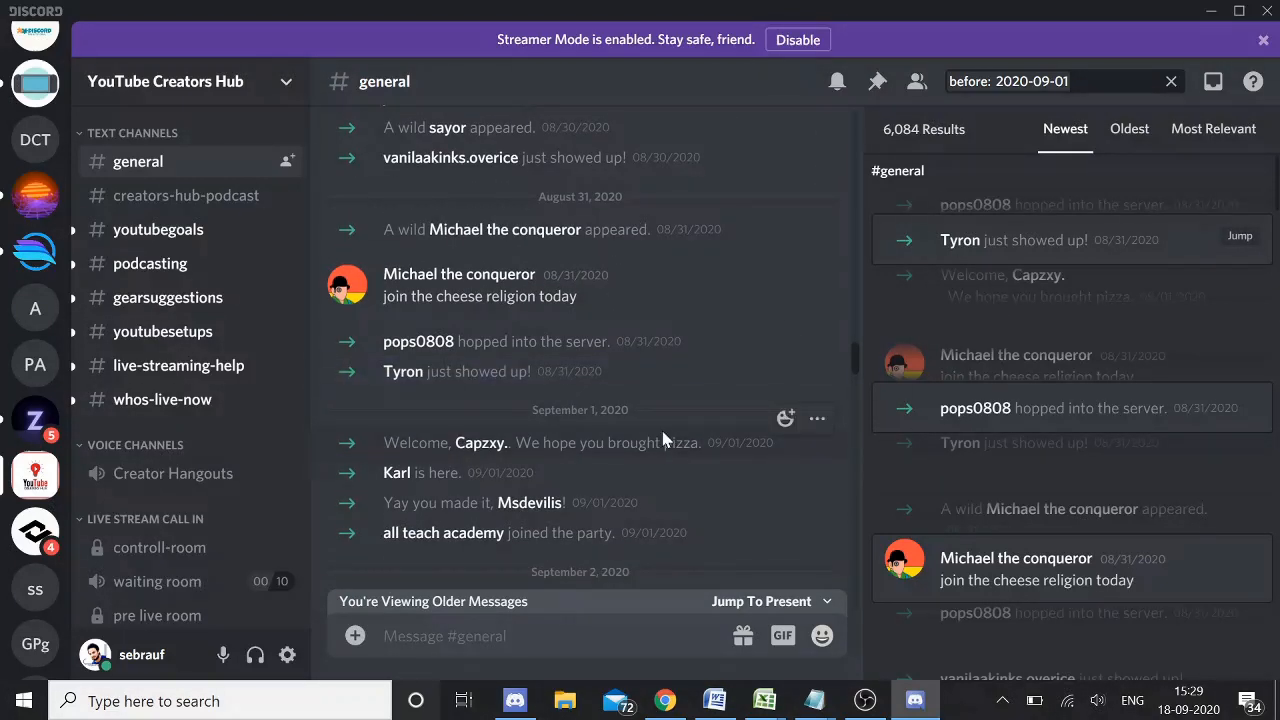
Step: Search for messages after 1 September 2020, then clear the date and start typing a new query
click(1060, 80)
text(after)
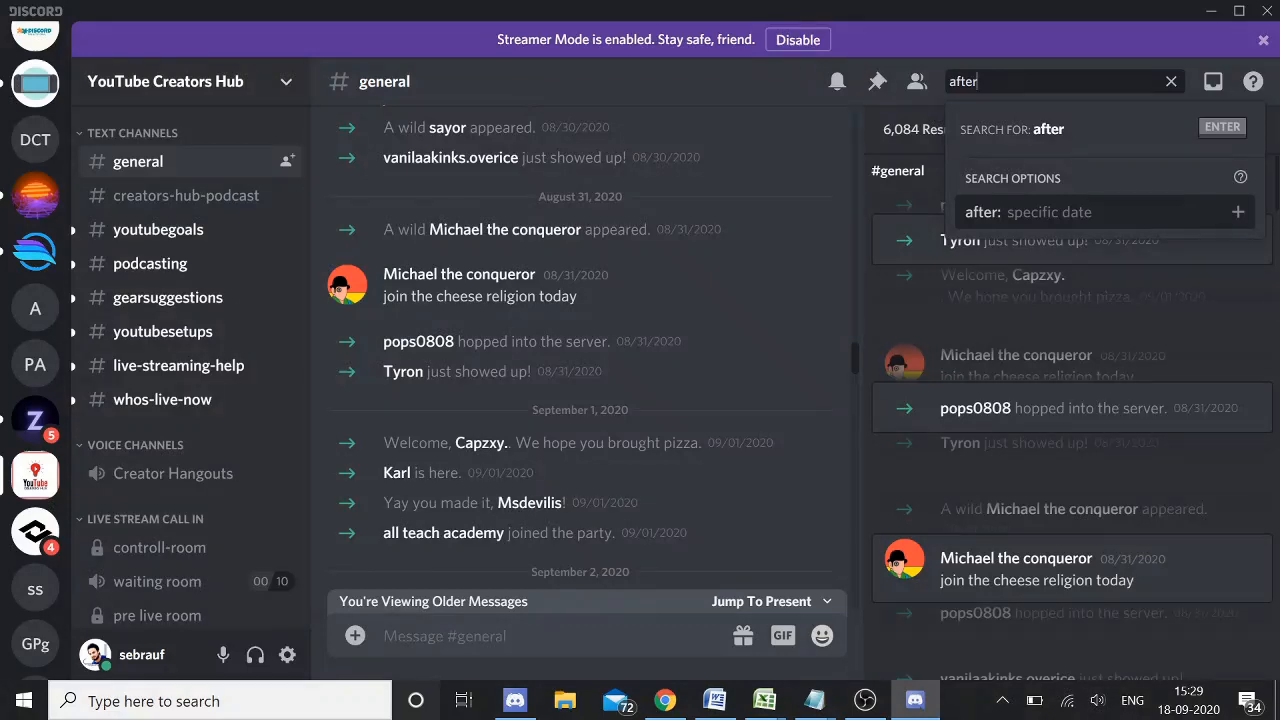
click(1104, 212)
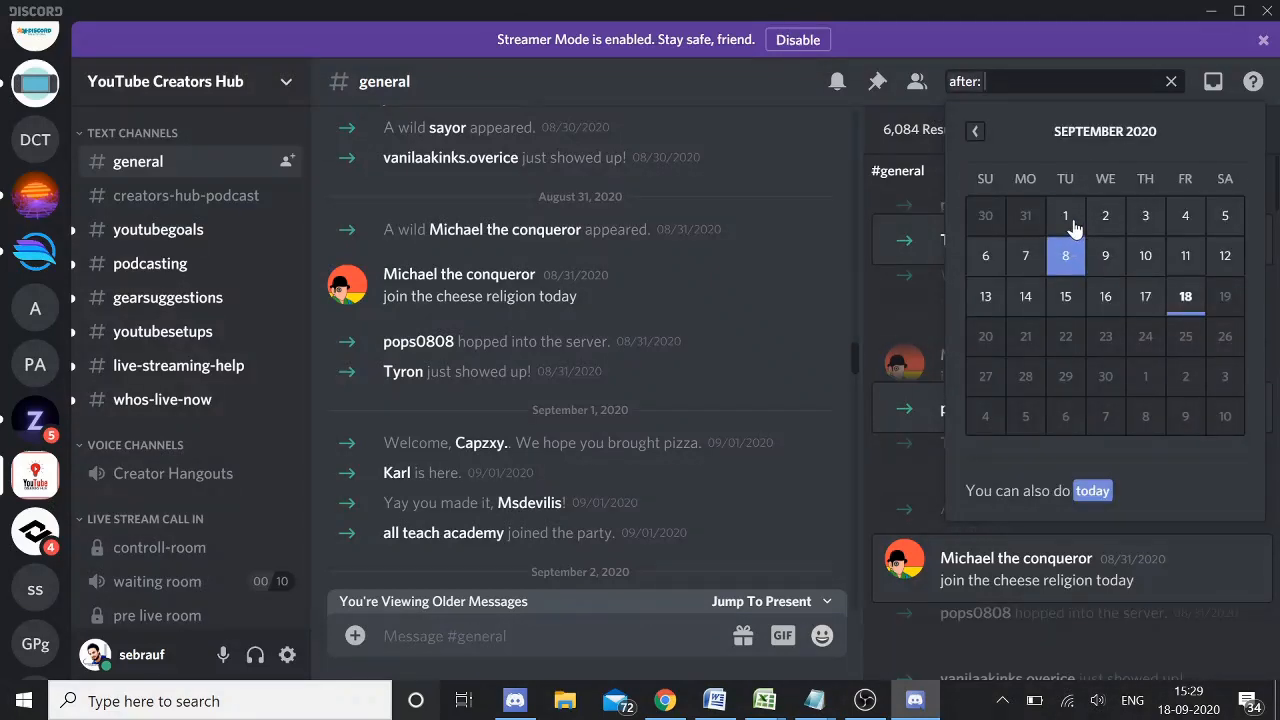
click(1064, 216)
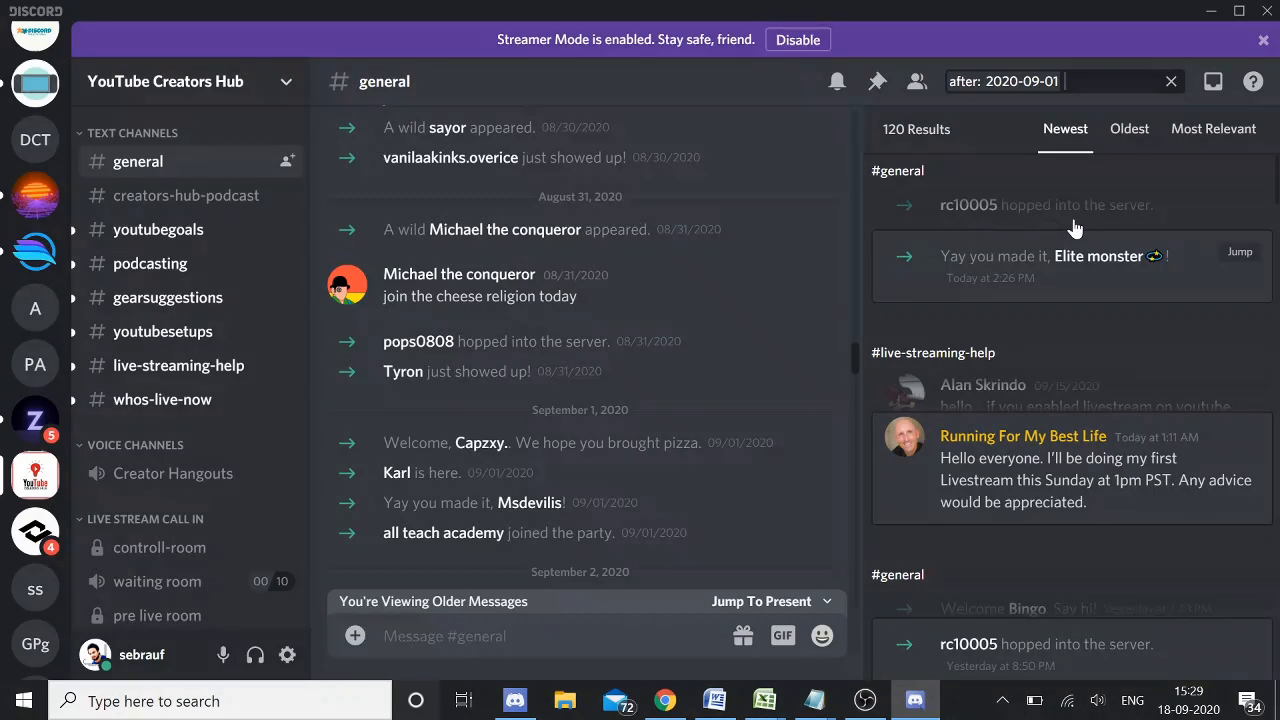
key(Backspace)
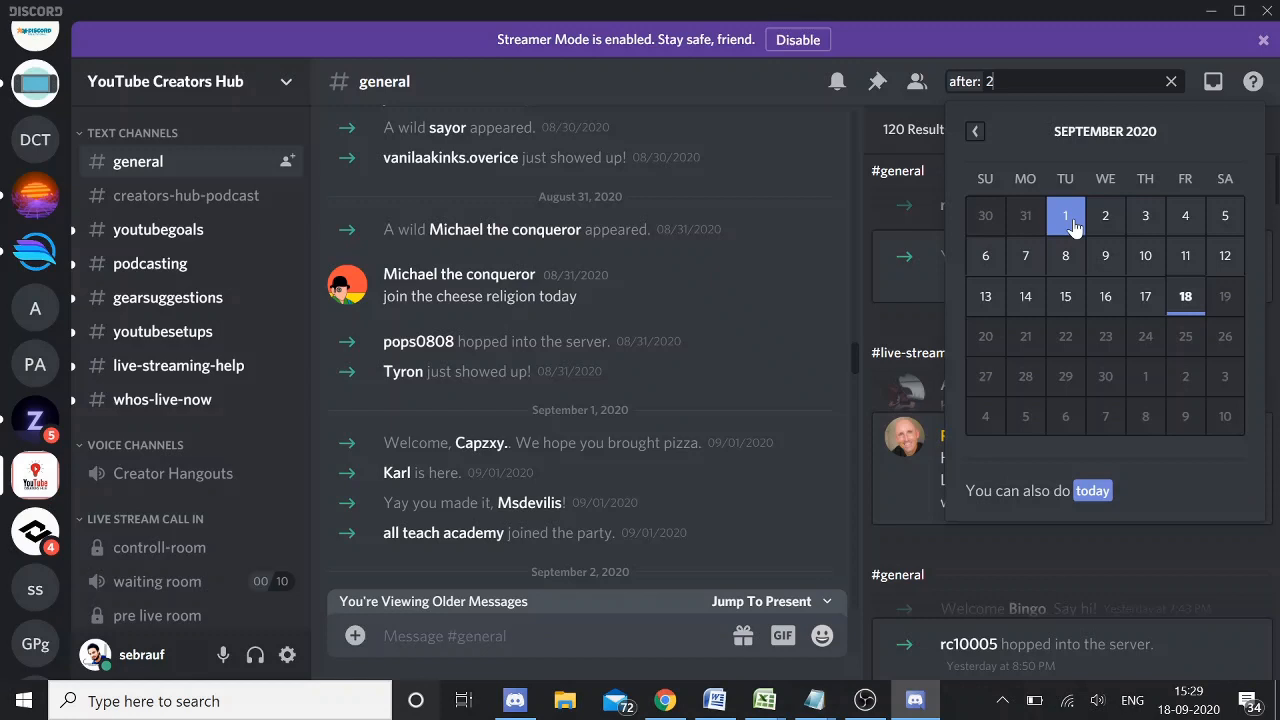
text(by)
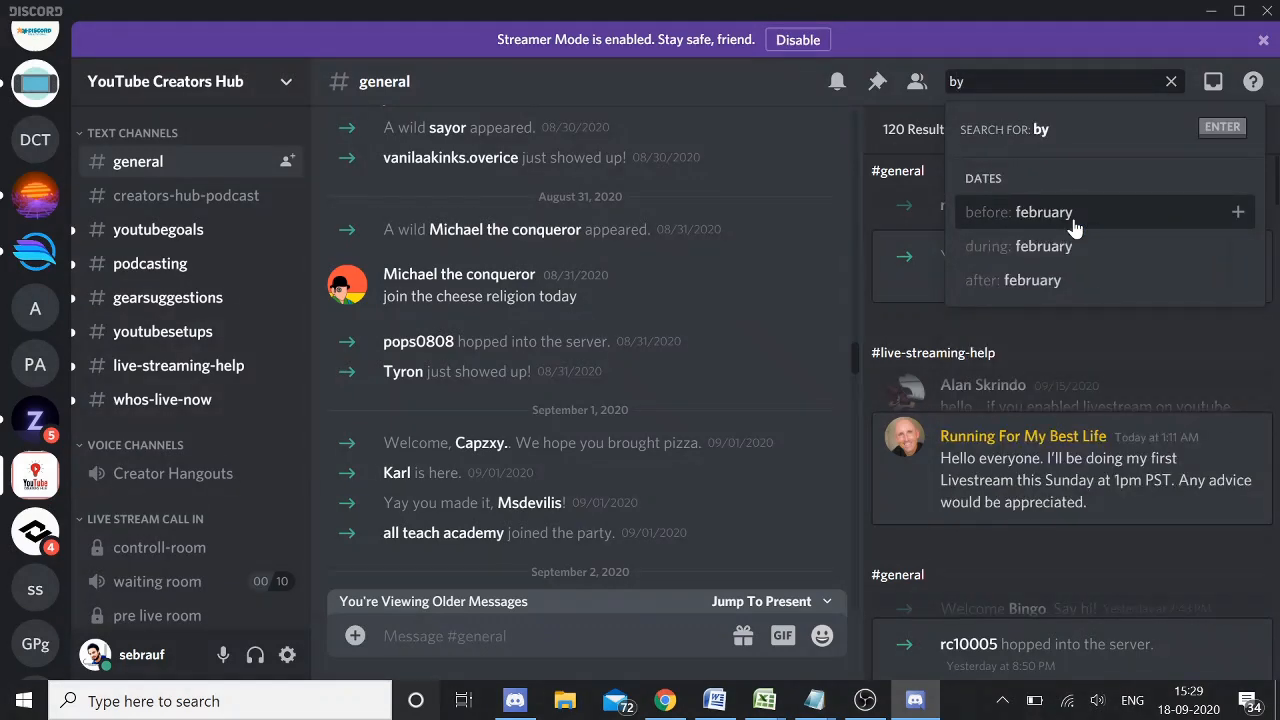
Step: Filter the search with has: video to list only messages containing videos
text(link)
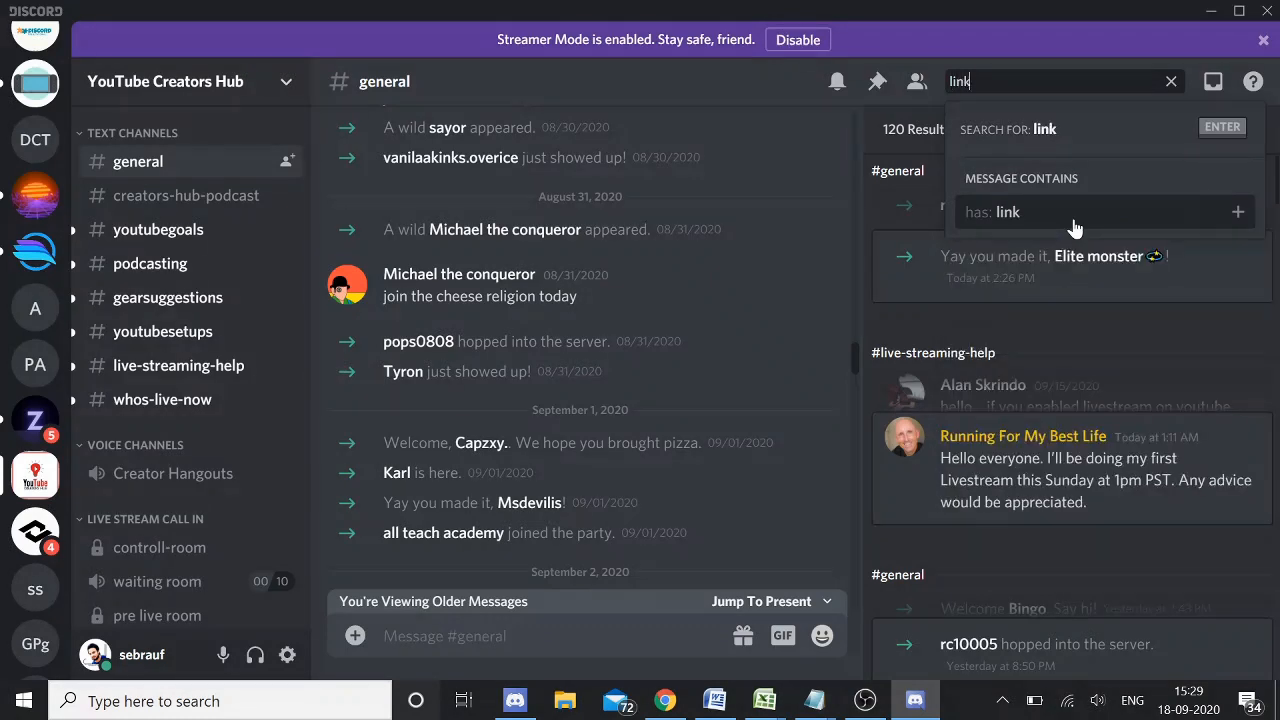
mouse_move(1072, 226)
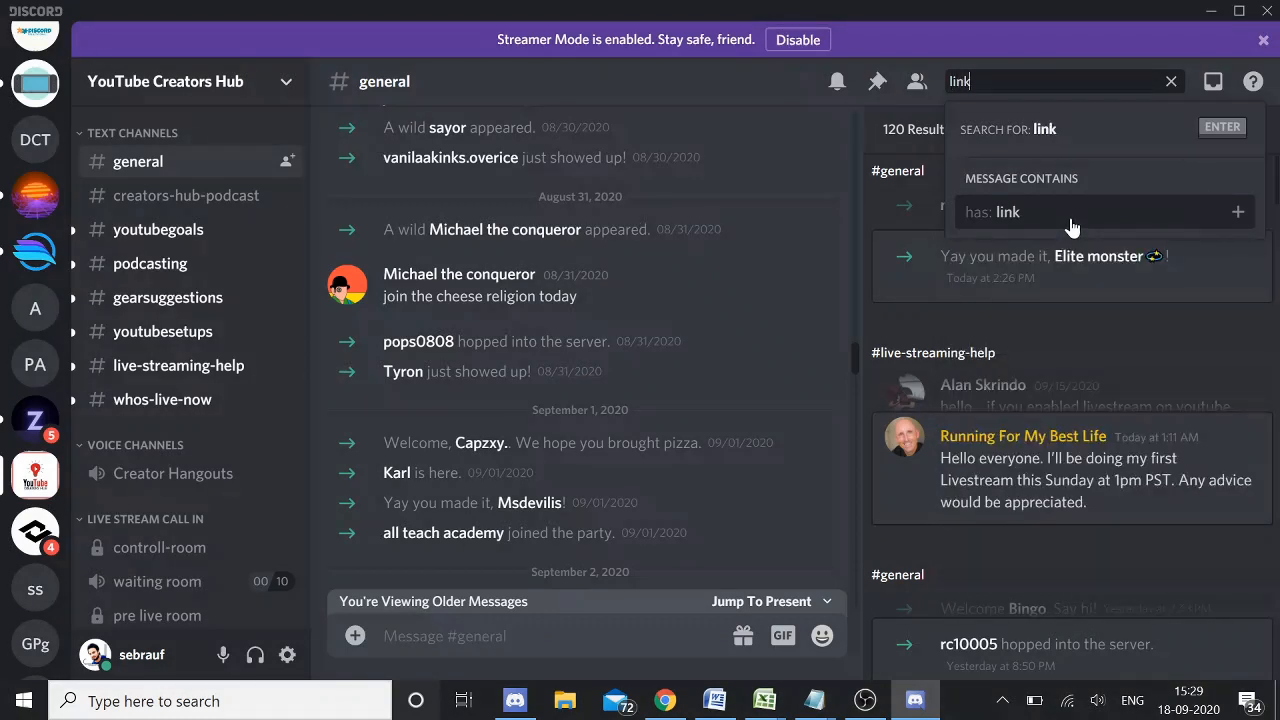
text(has)
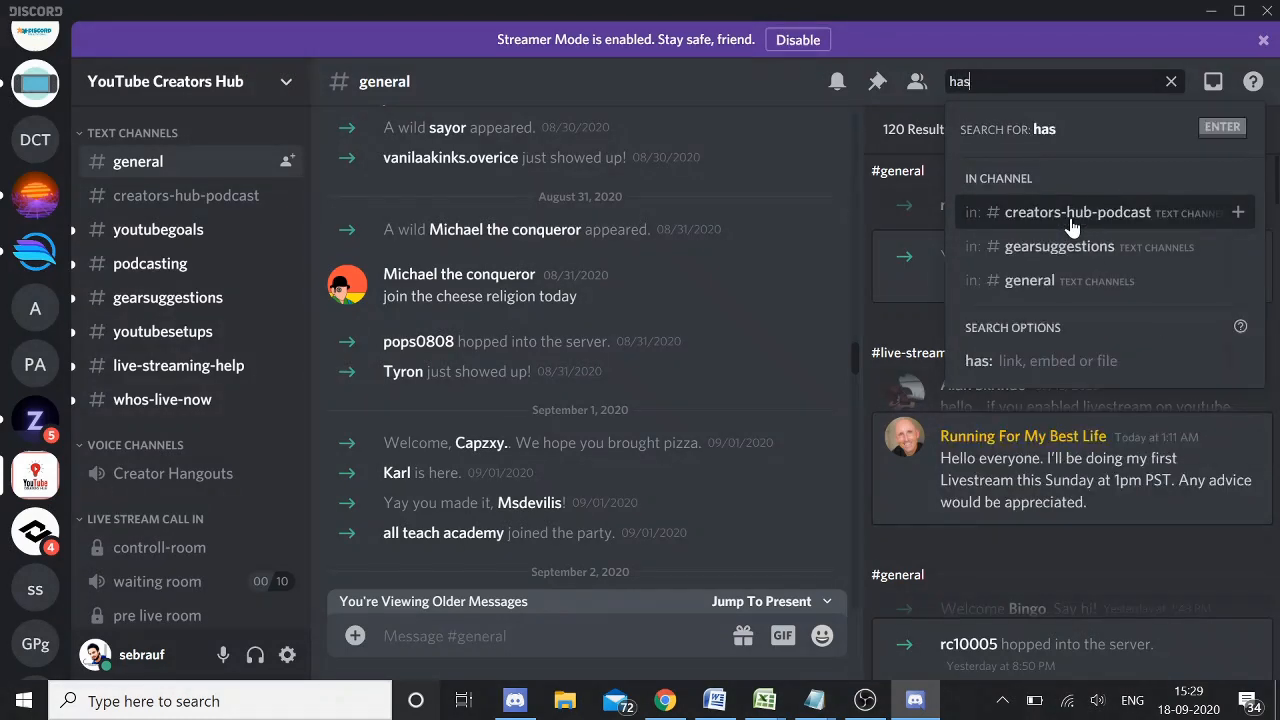
mouse_move(1072, 228)
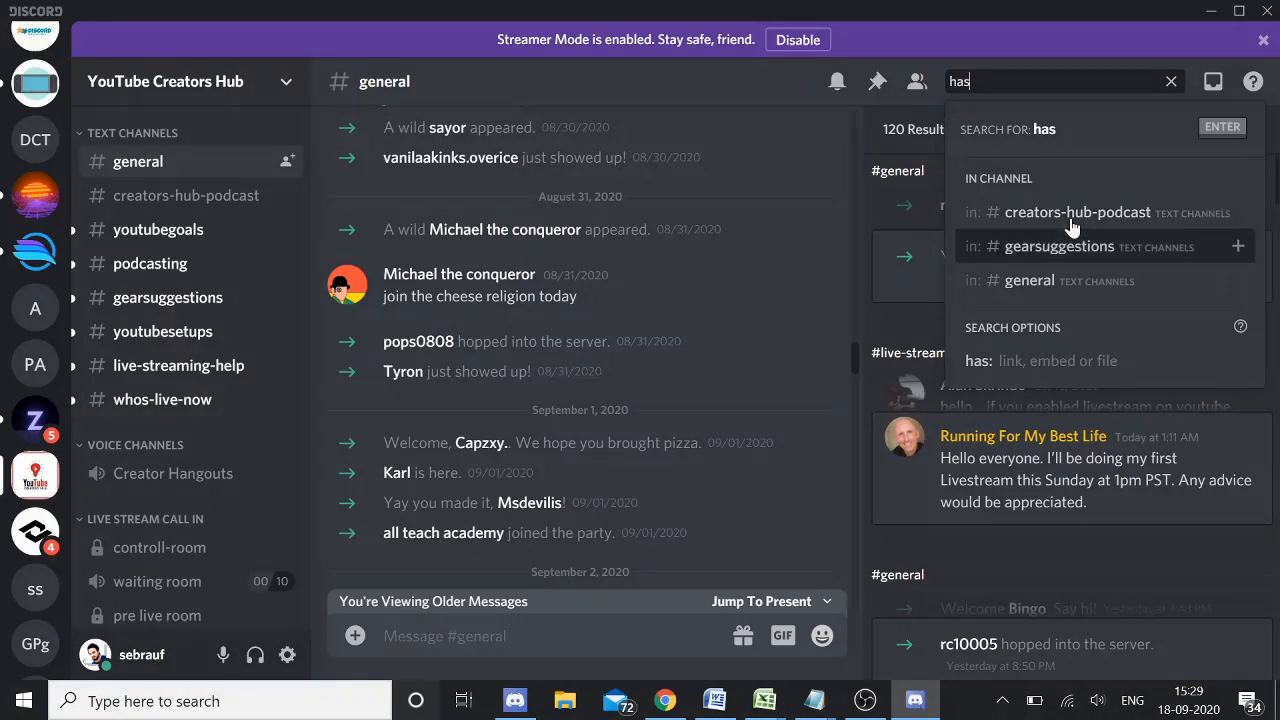
mouse_move(1024, 374)
text(:)
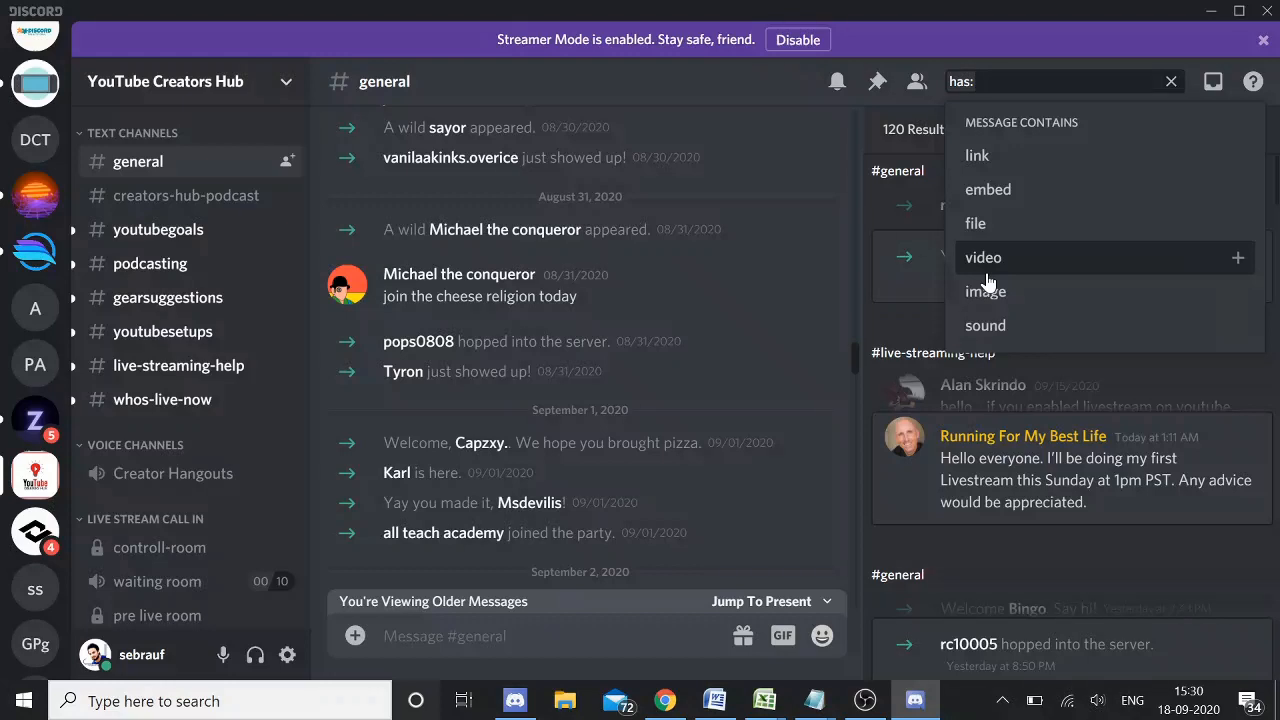
click(984, 256)
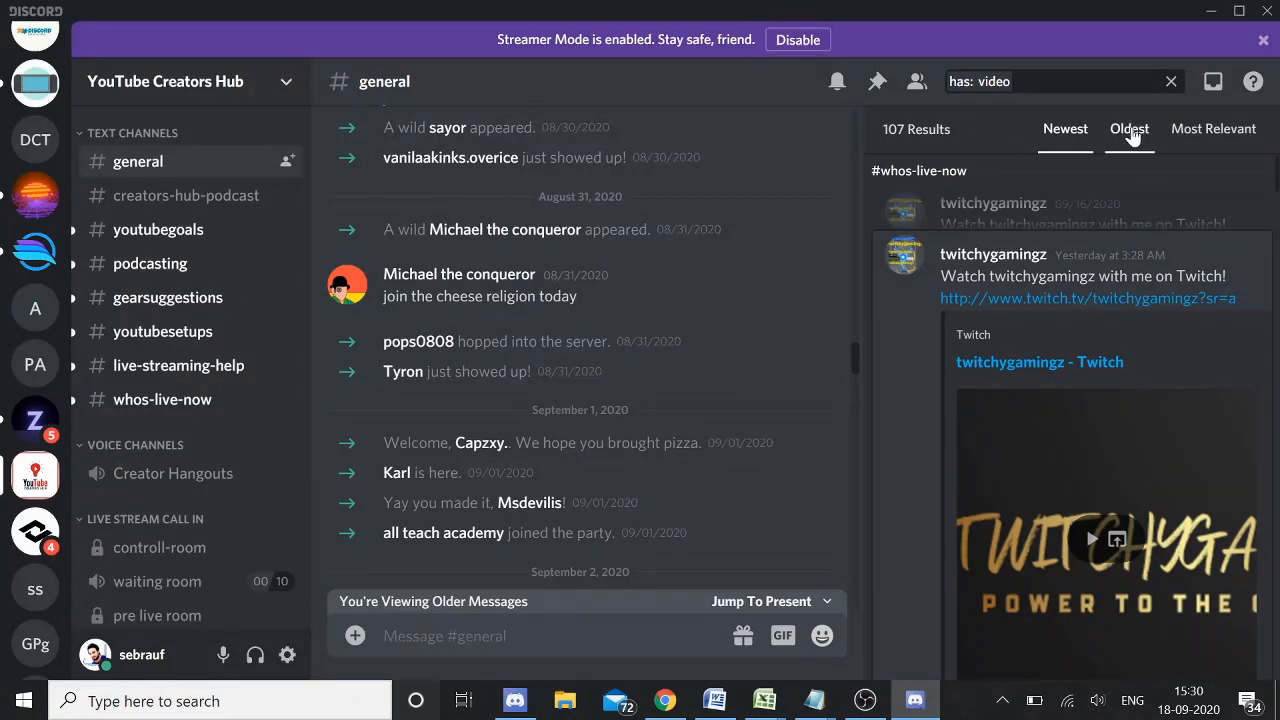
Step: Sort the 107 video results oldest first and scroll through them
click(1128, 128)
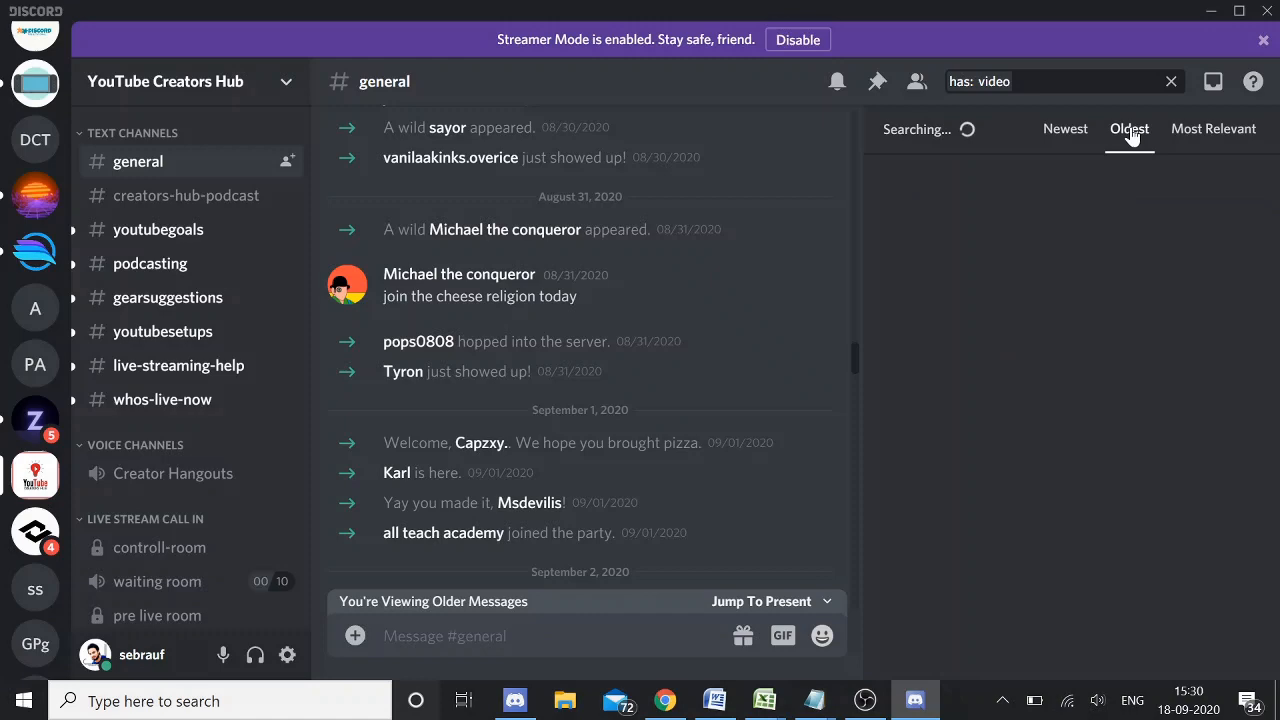
click(1128, 128)
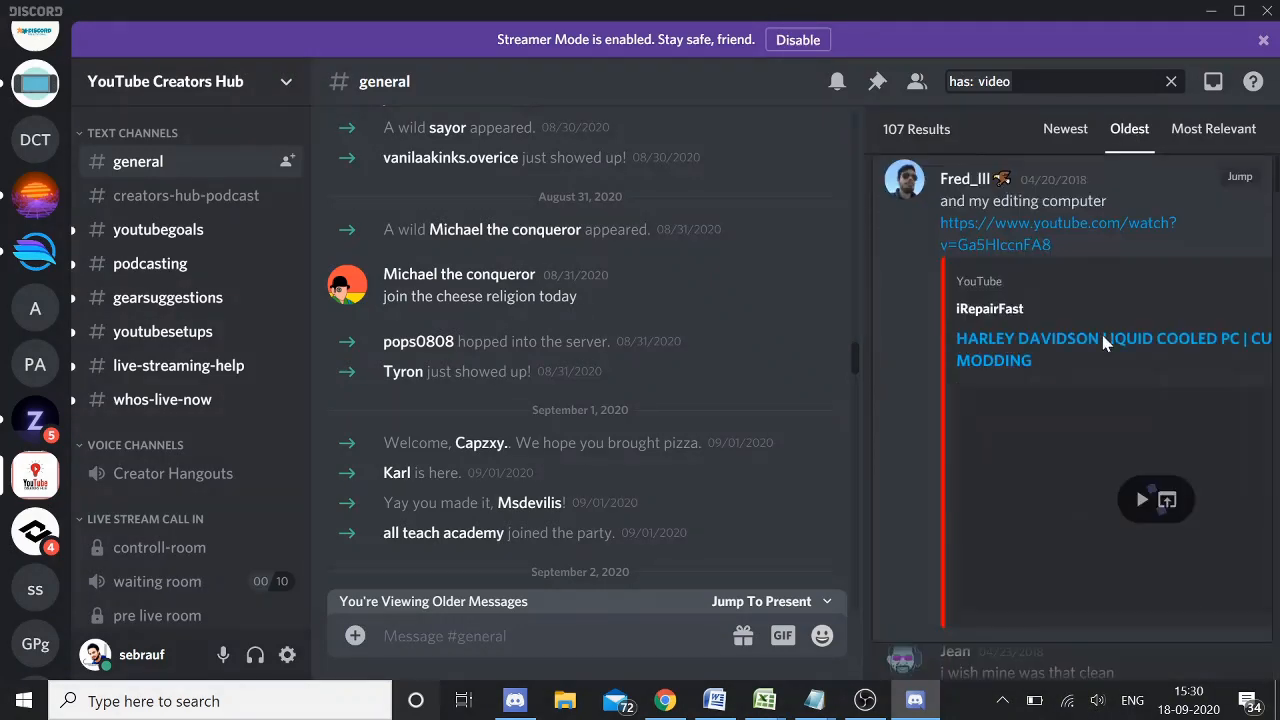
scroll(down, 3)
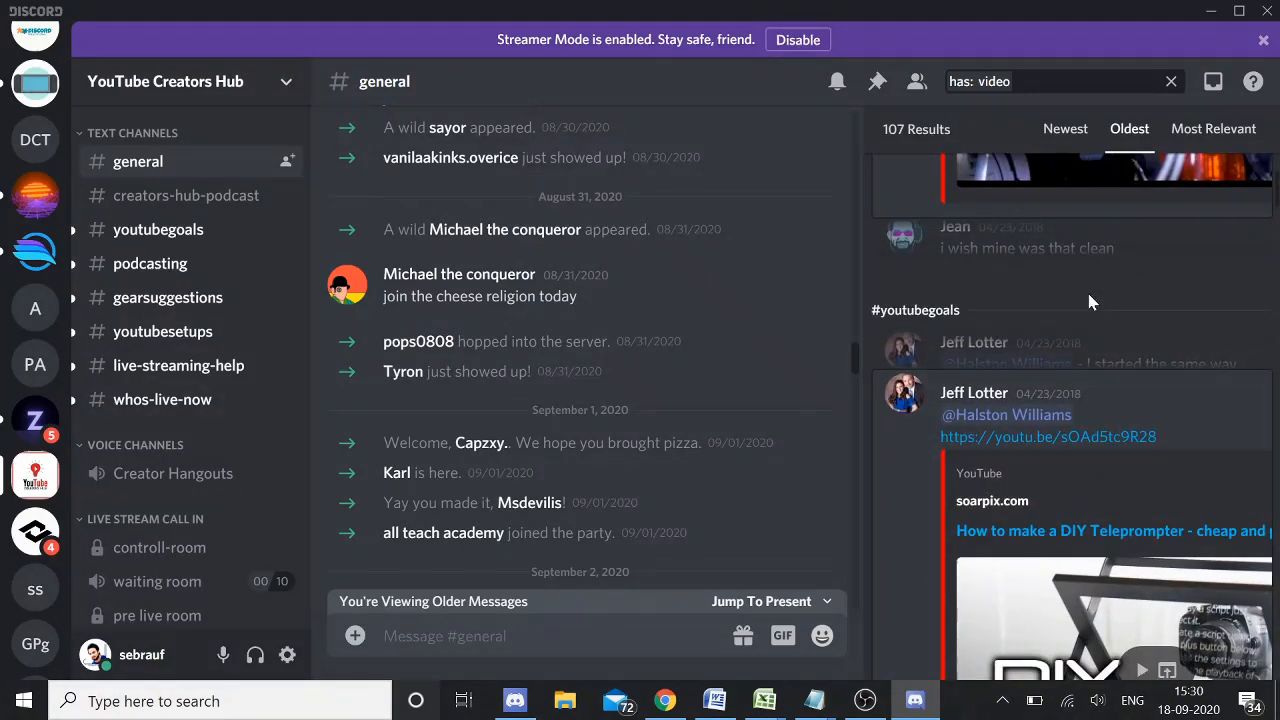
scroll(down, 3)
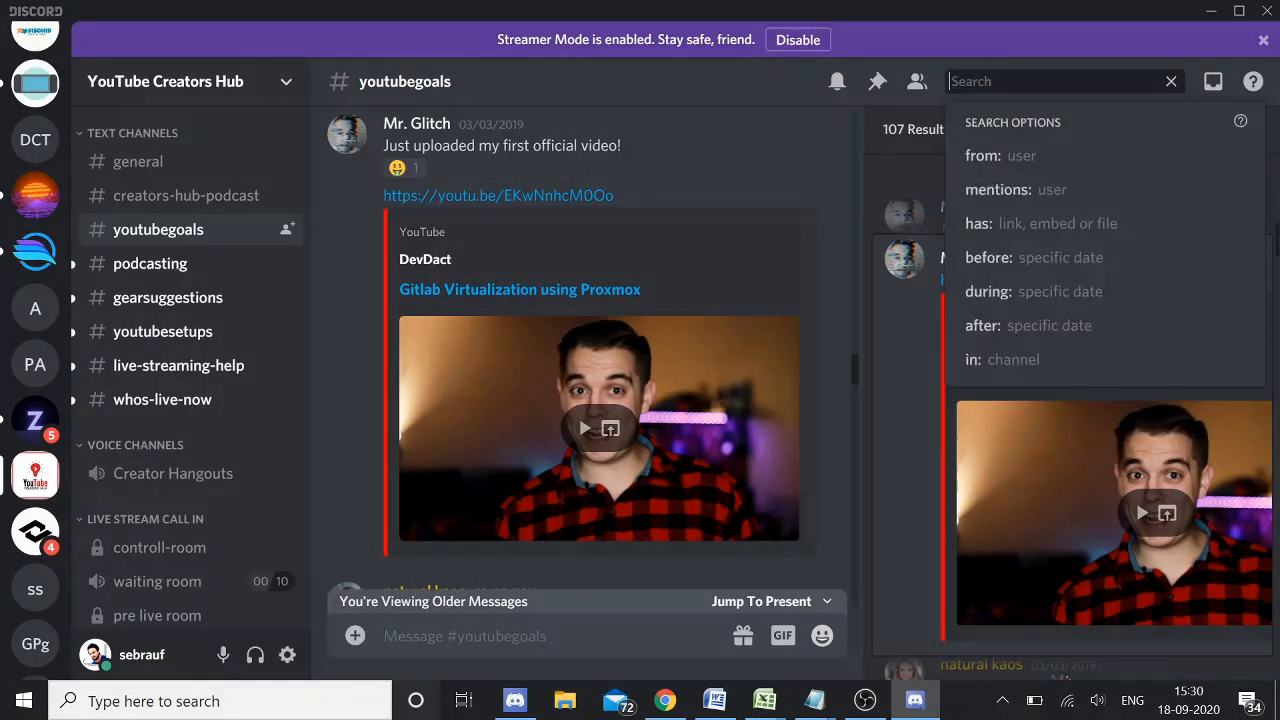
Step: Change the filter to has: image to list messages containing images
text(has:)
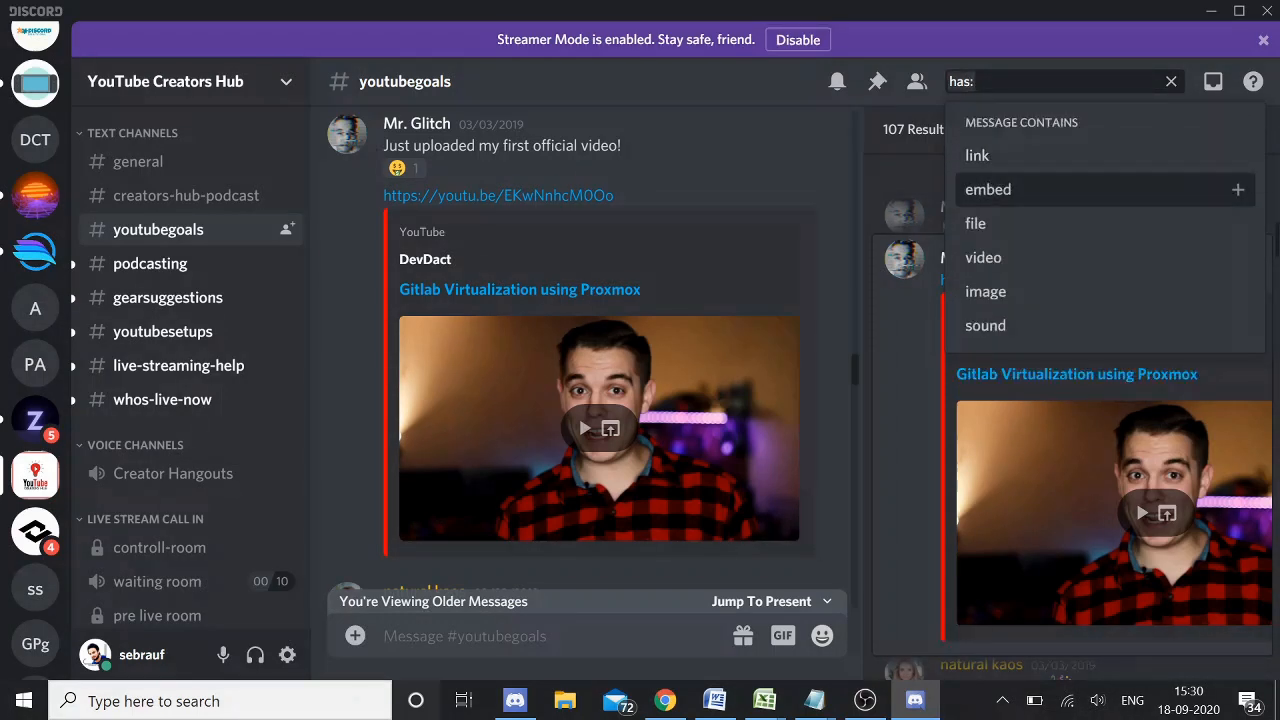
click(984, 292)
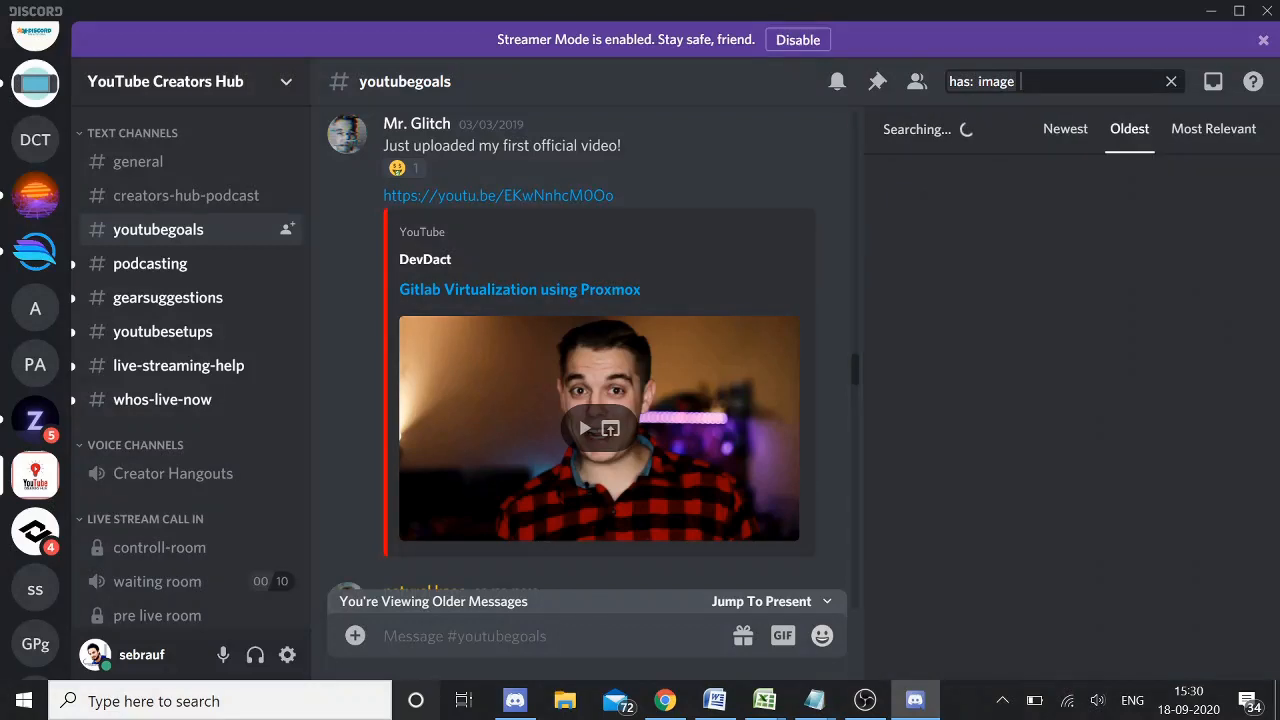